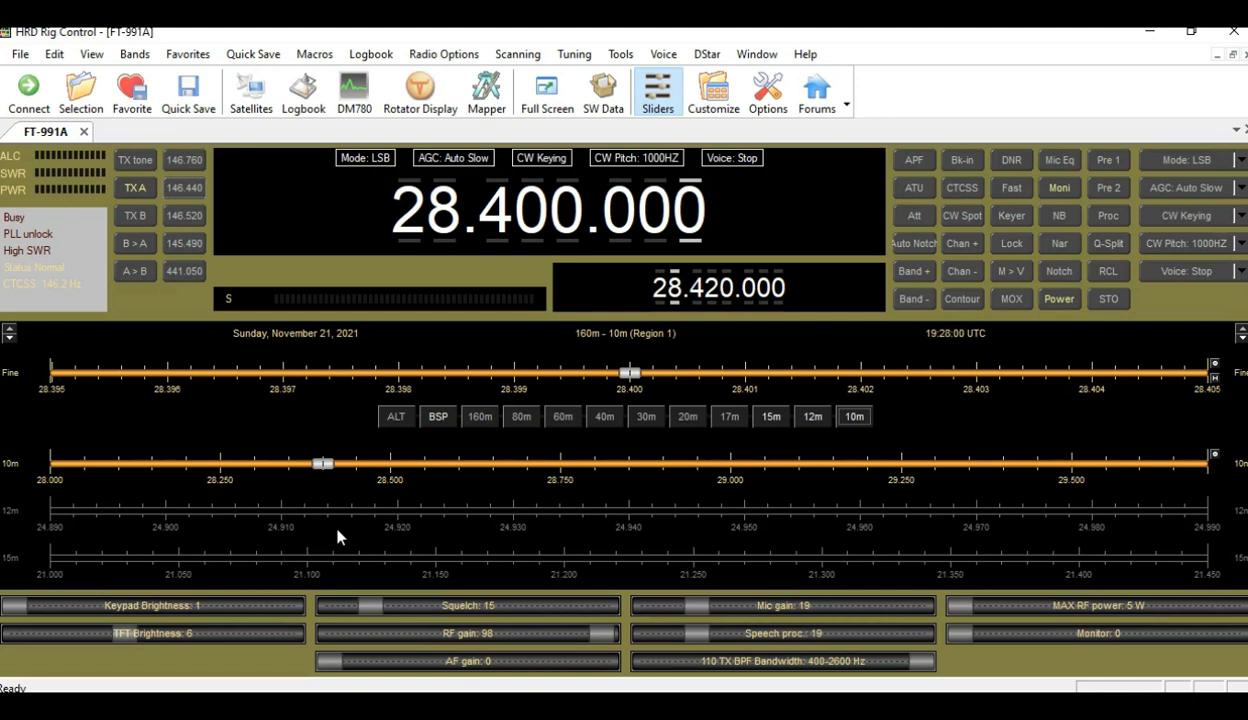
pyautogui.moveTo(300, 414)
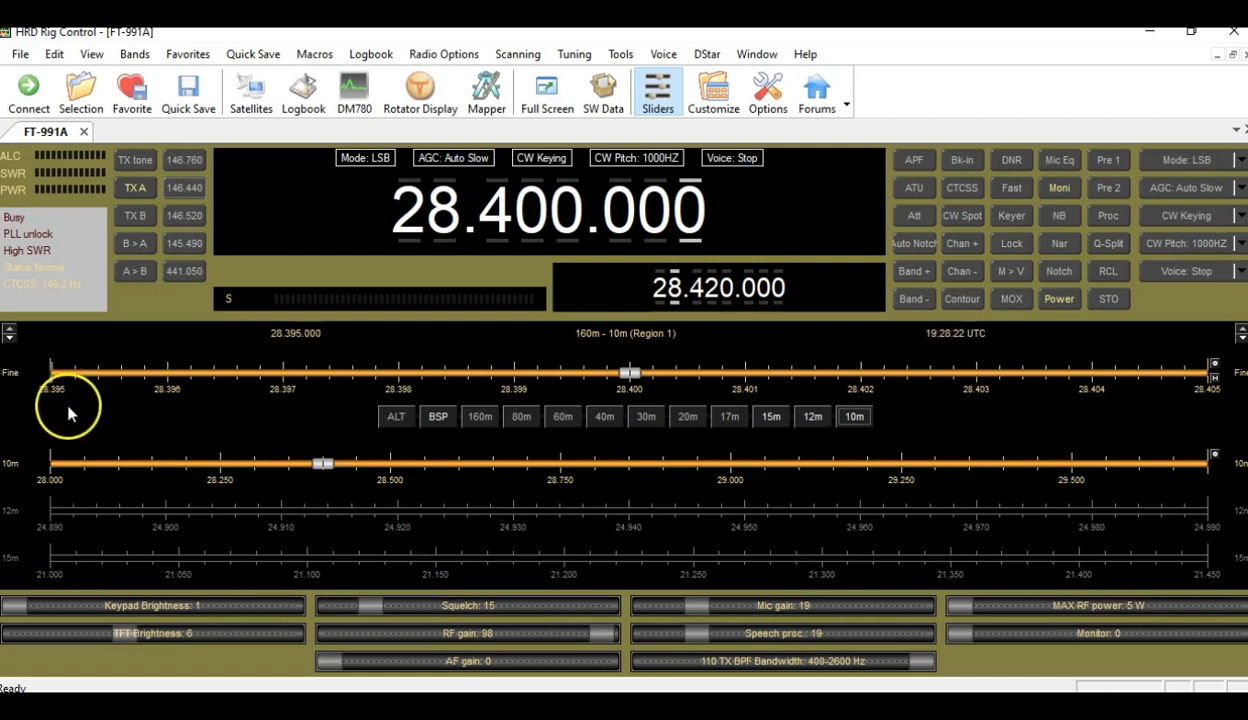
pyautogui.moveTo(204, 418)
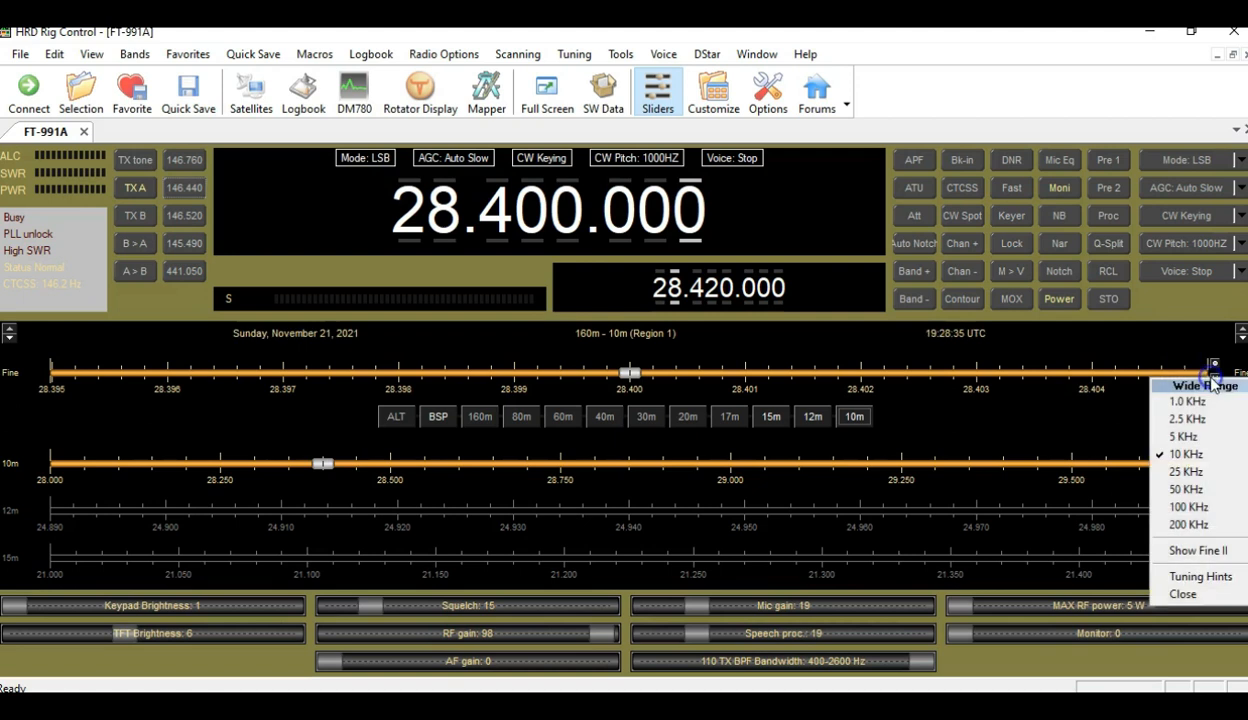
pyautogui.moveTo(1186, 472)
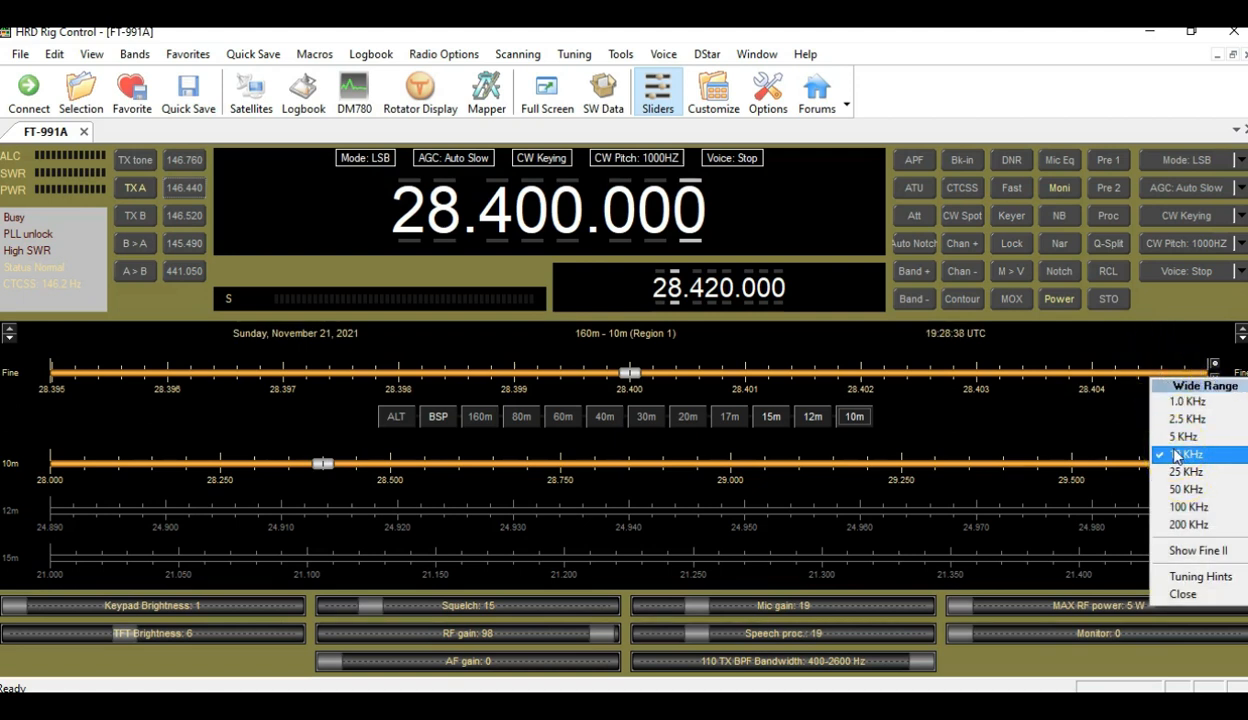
pyautogui.moveTo(1104, 408)
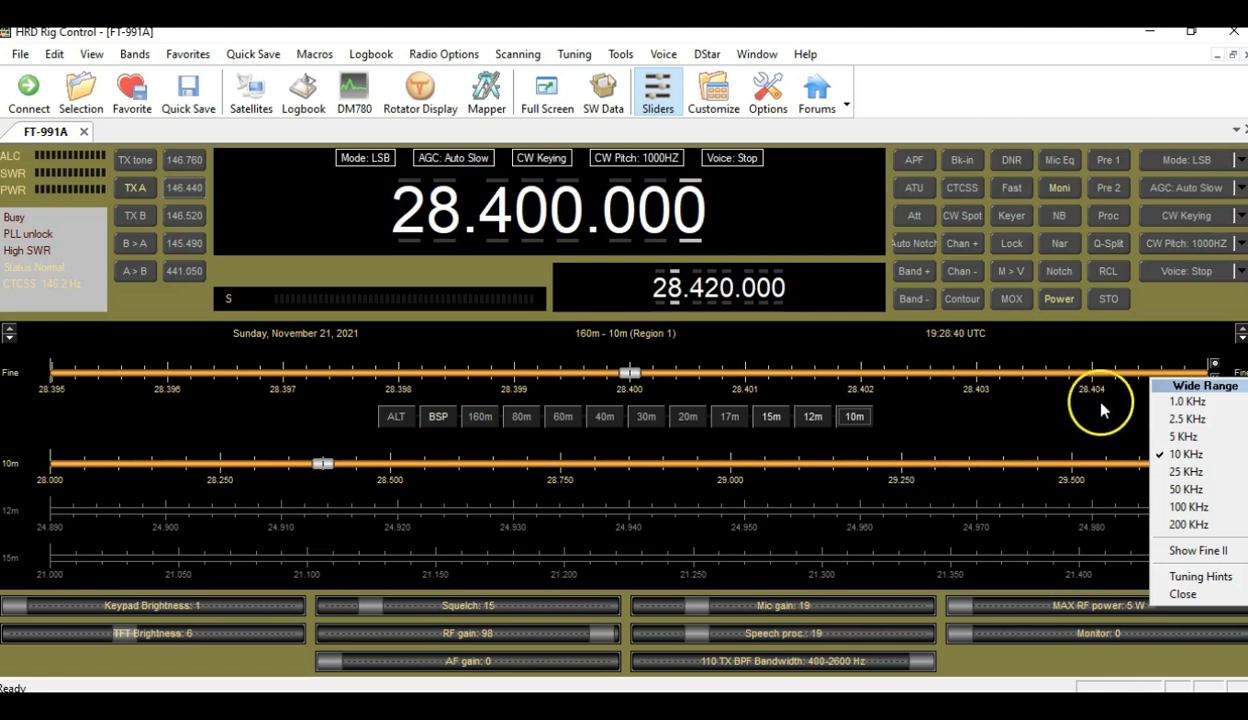
pyautogui.moveTo(1180, 472)
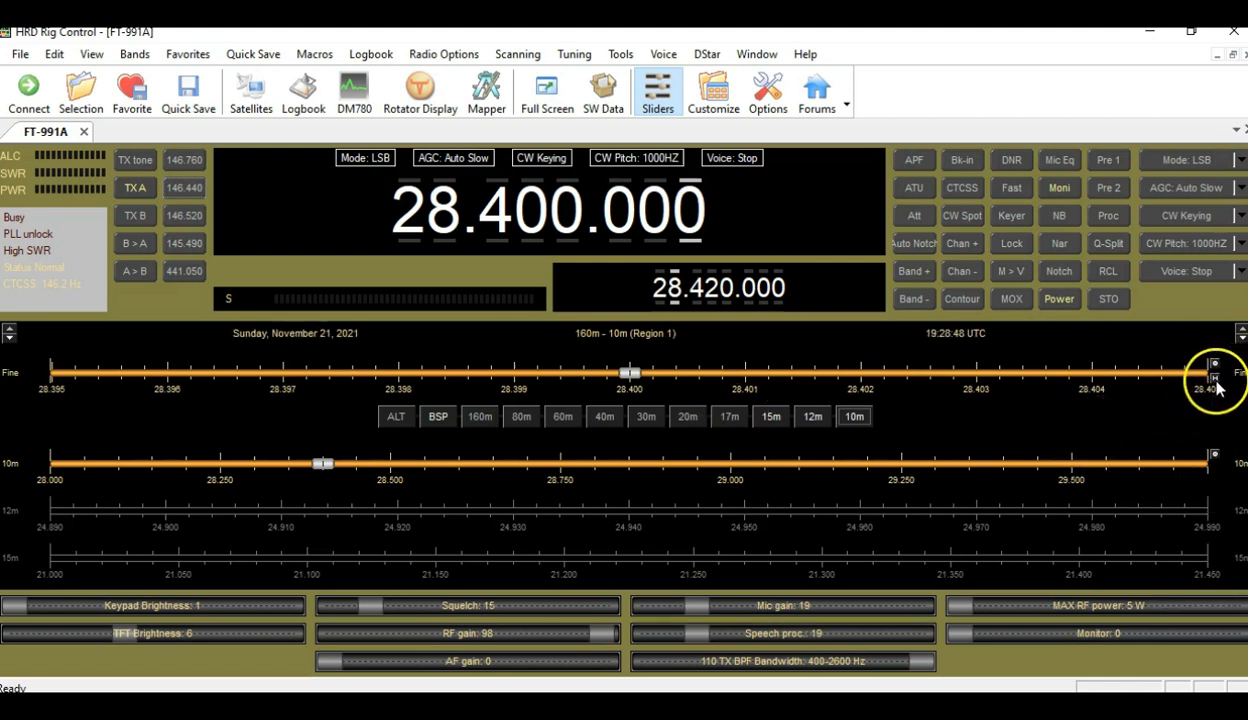
# - Enable Show Fine II so a second fine tuner spanning 28.3975–28.4025 appears
pyautogui.click(1212, 364)
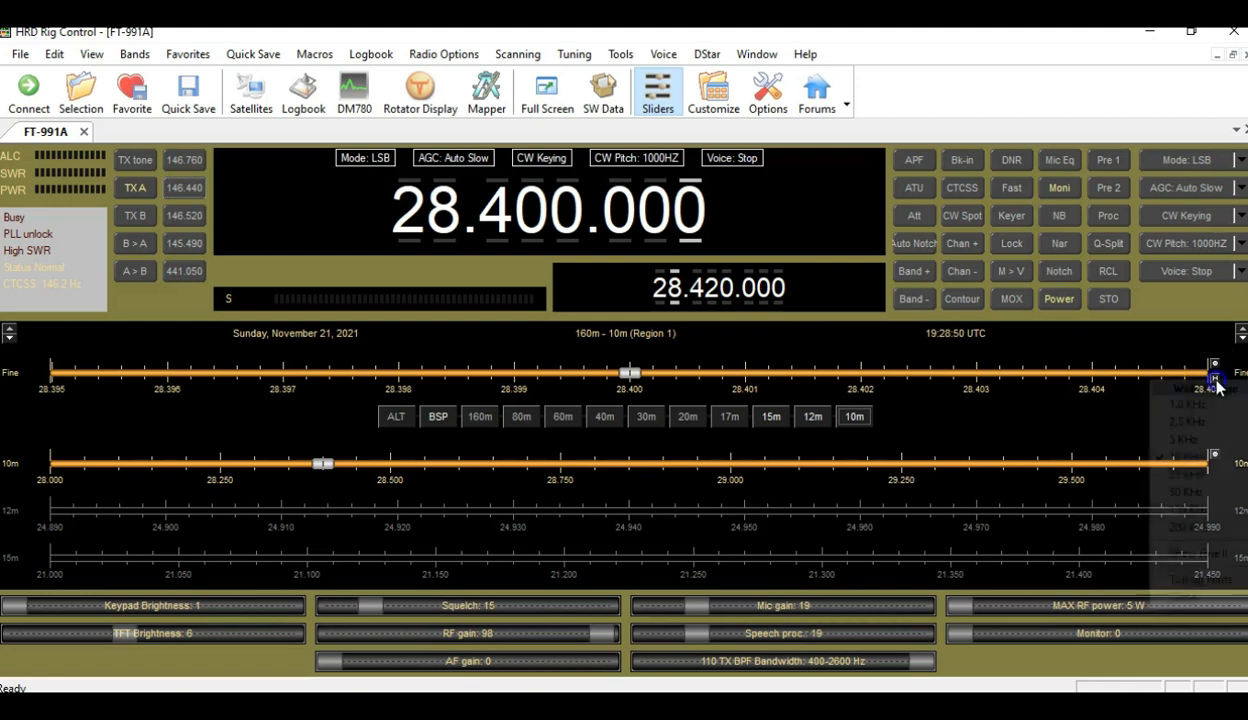
pyautogui.click(1214, 364)
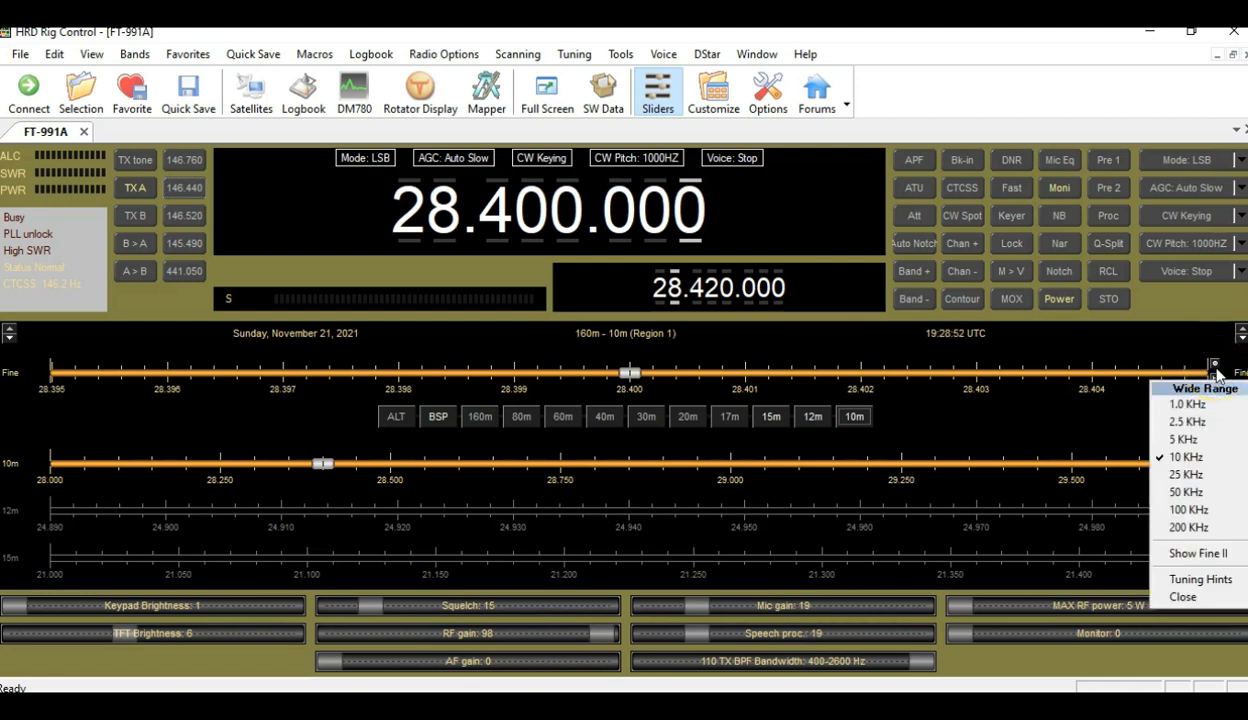
pyautogui.moveTo(1198, 552)
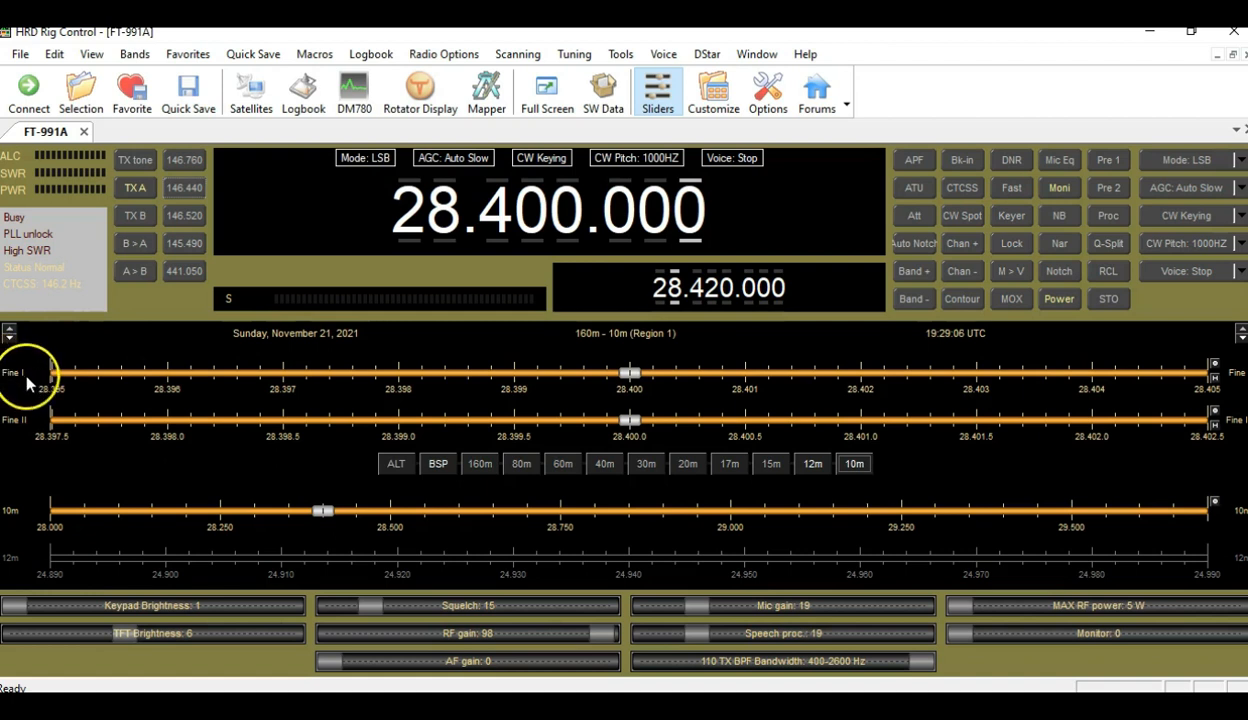
pyautogui.moveTo(36, 436)
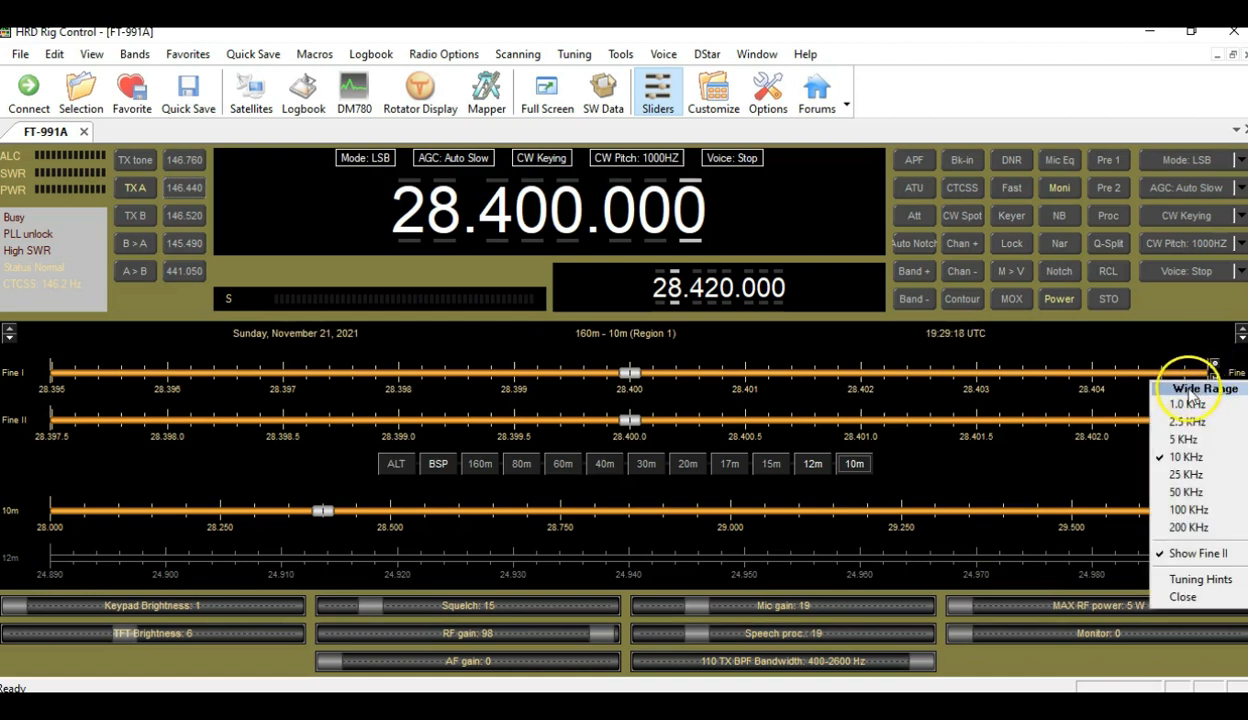
pyautogui.moveTo(1004, 388)
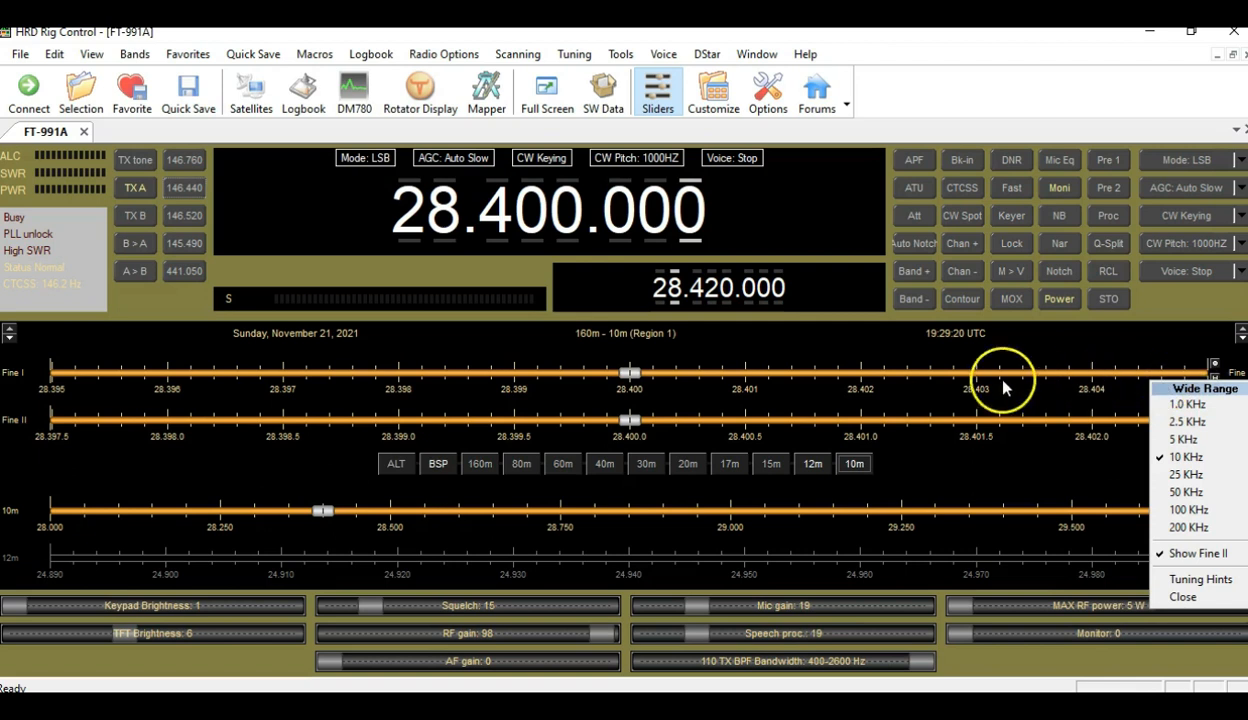
pyautogui.moveTo(612, 392)
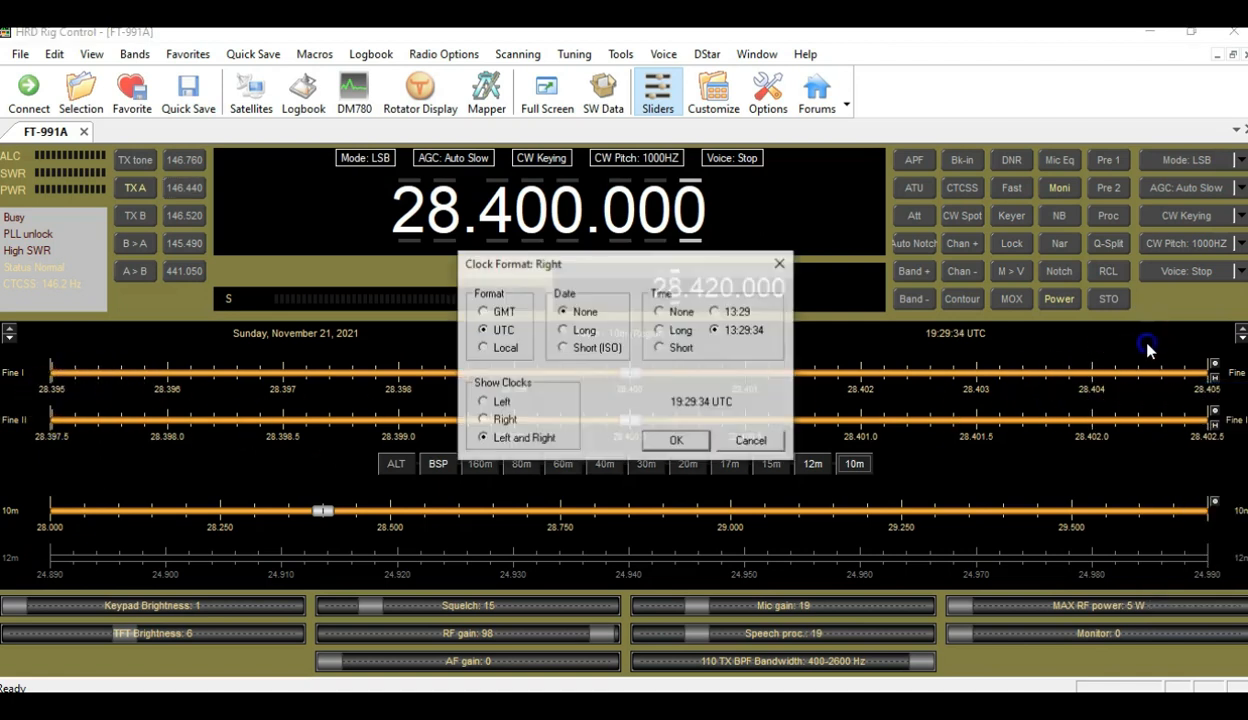
# - Cancel the clock format settings, tune Fine I down toward 28.390, then return to 28.400.000
pyautogui.click(676, 440)
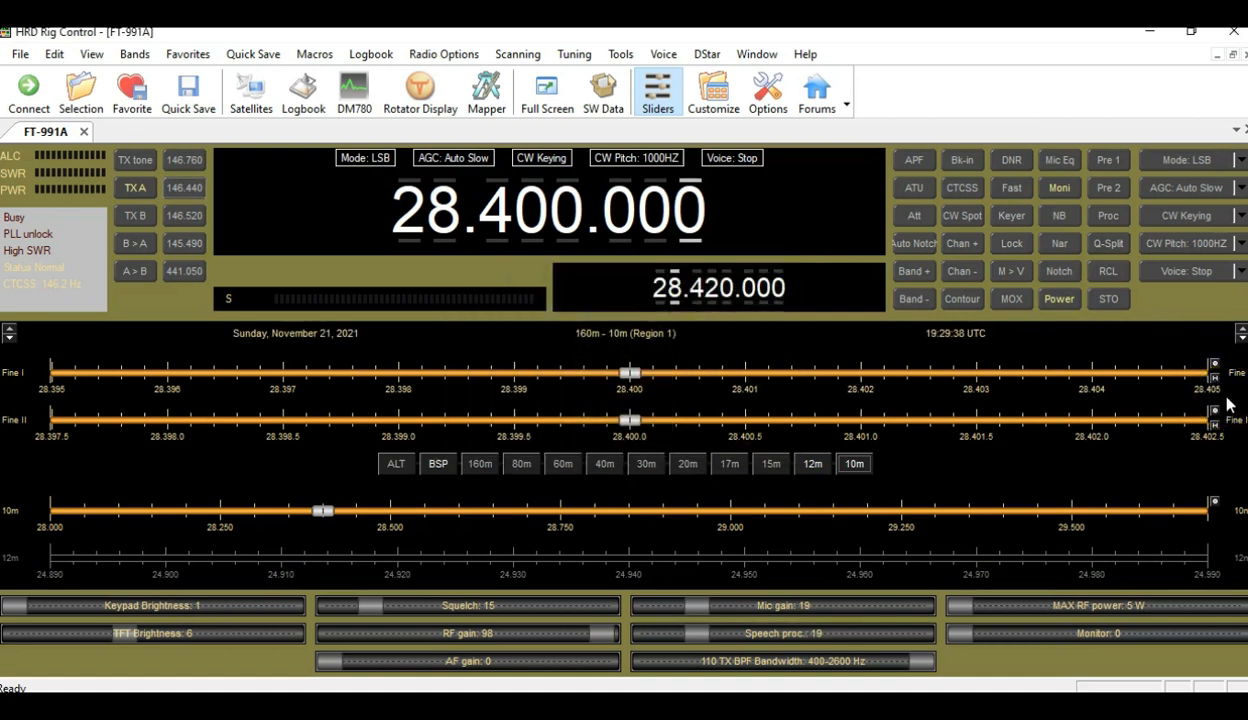
pyautogui.moveTo(592, 404)
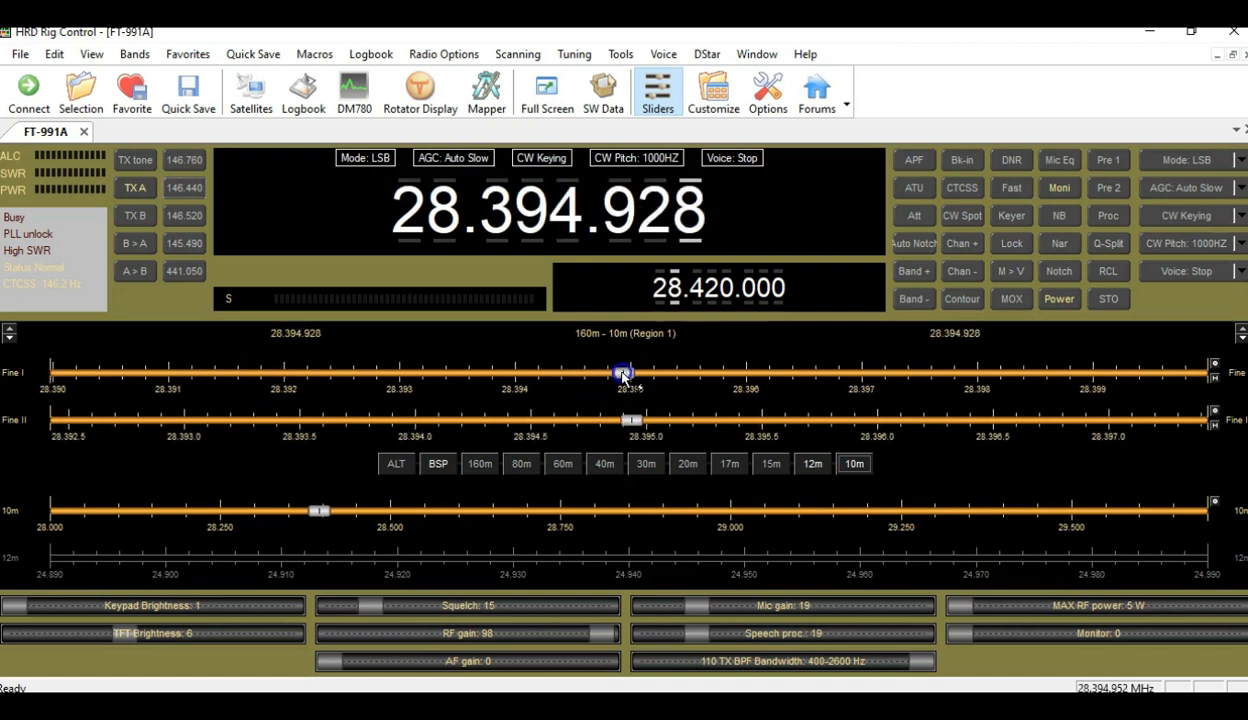
pyautogui.moveTo(624, 374); pyautogui.dragTo(236, 374)
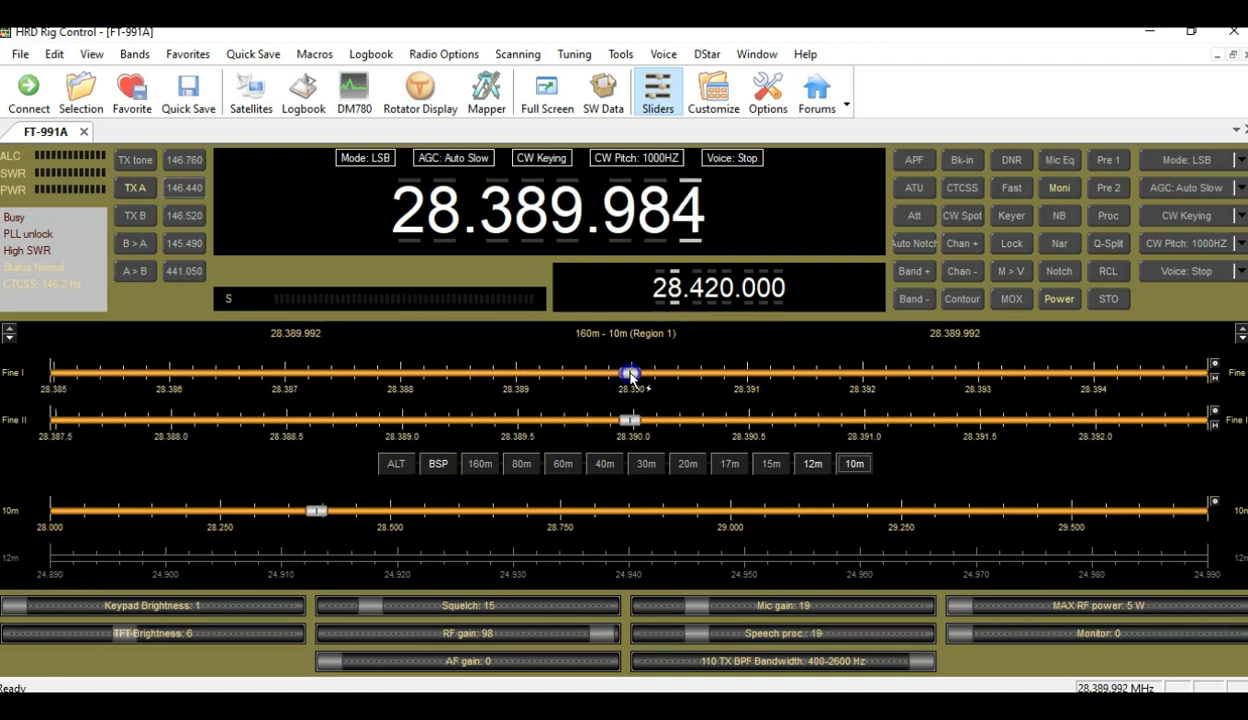
pyautogui.moveTo(628, 372); pyautogui.dragTo(710, 368)
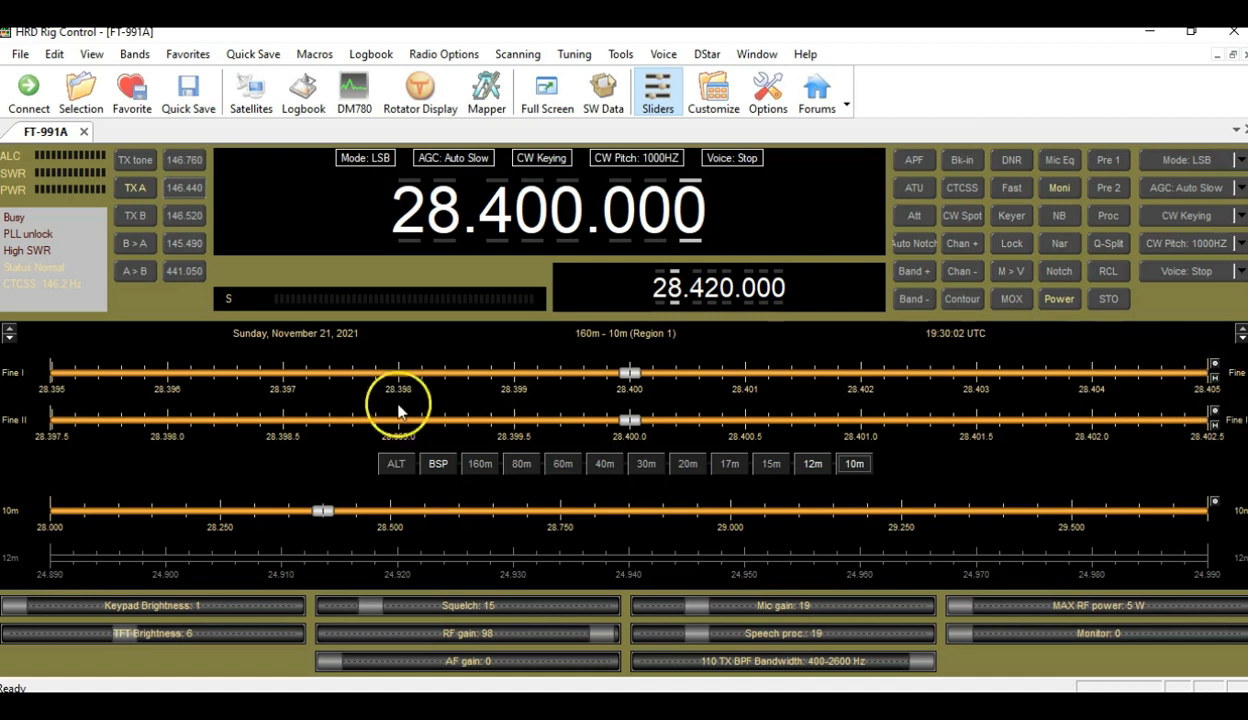
pyautogui.moveTo(1010, 504)
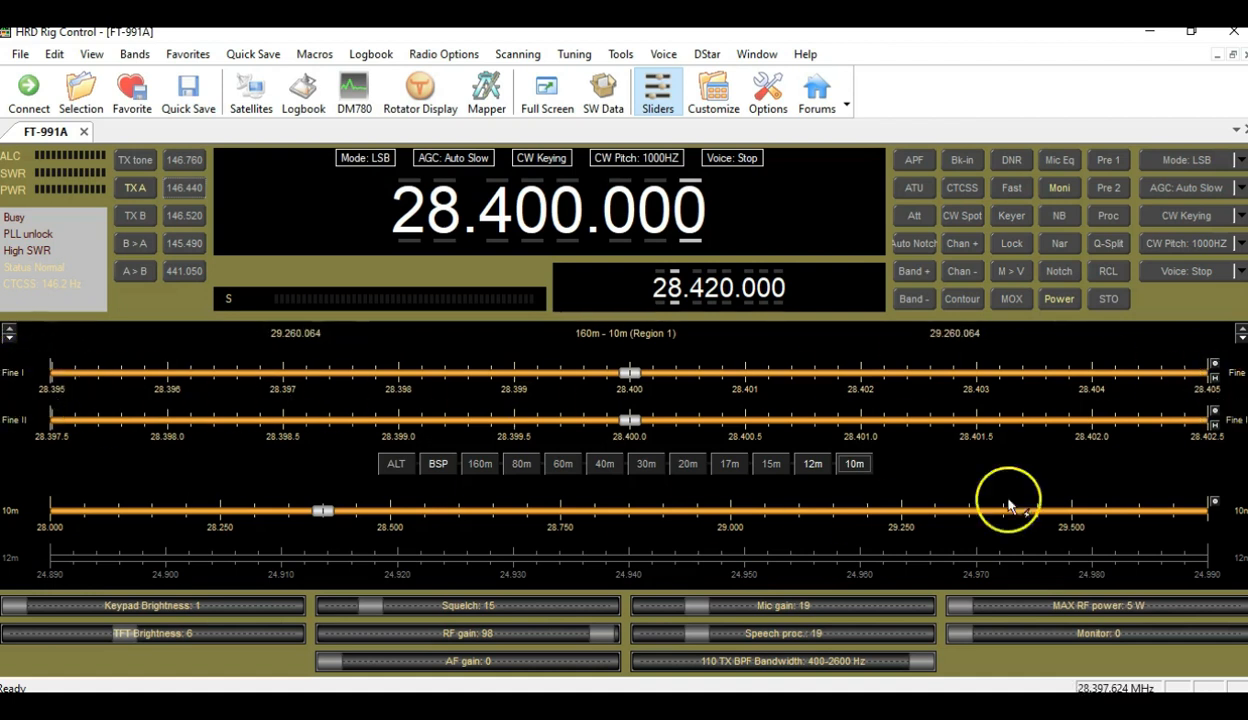
# - Set the Fine II span to 10 kHz, then 100 kHz, covering 28.350–28.450
pyautogui.click(1212, 362)
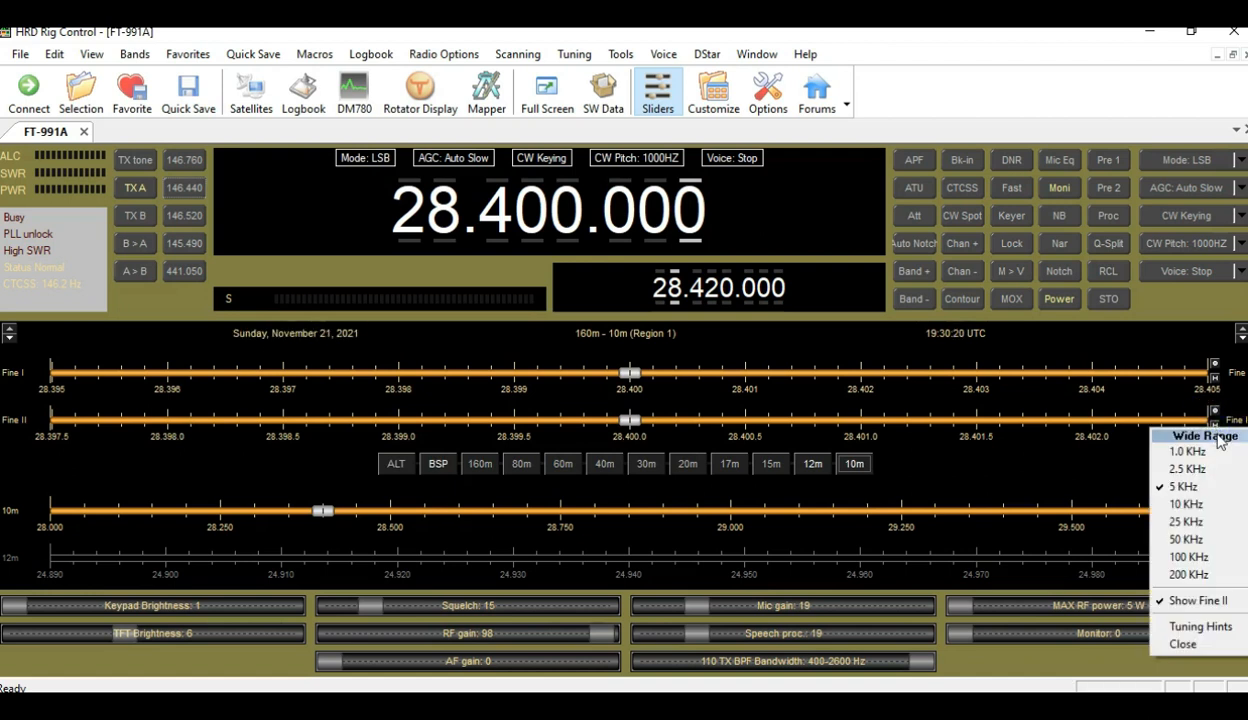
pyautogui.moveTo(1184, 488)
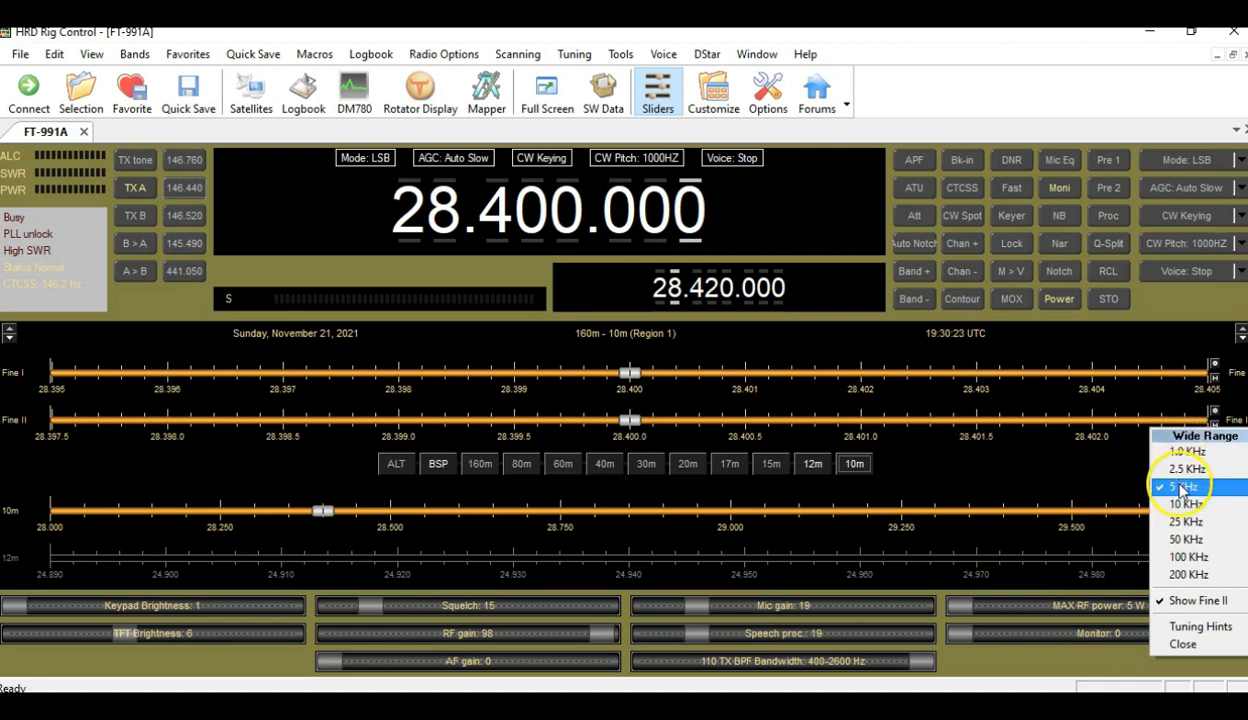
pyautogui.moveTo(1188, 504)
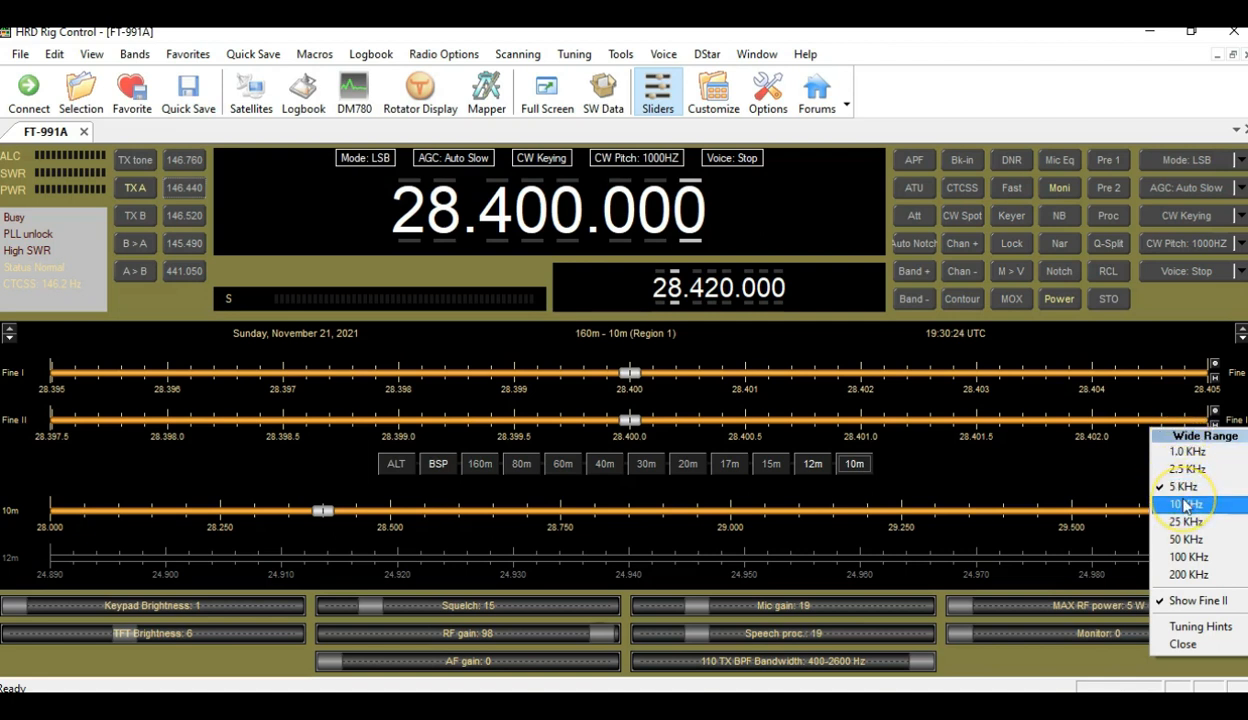
pyautogui.click(1188, 504)
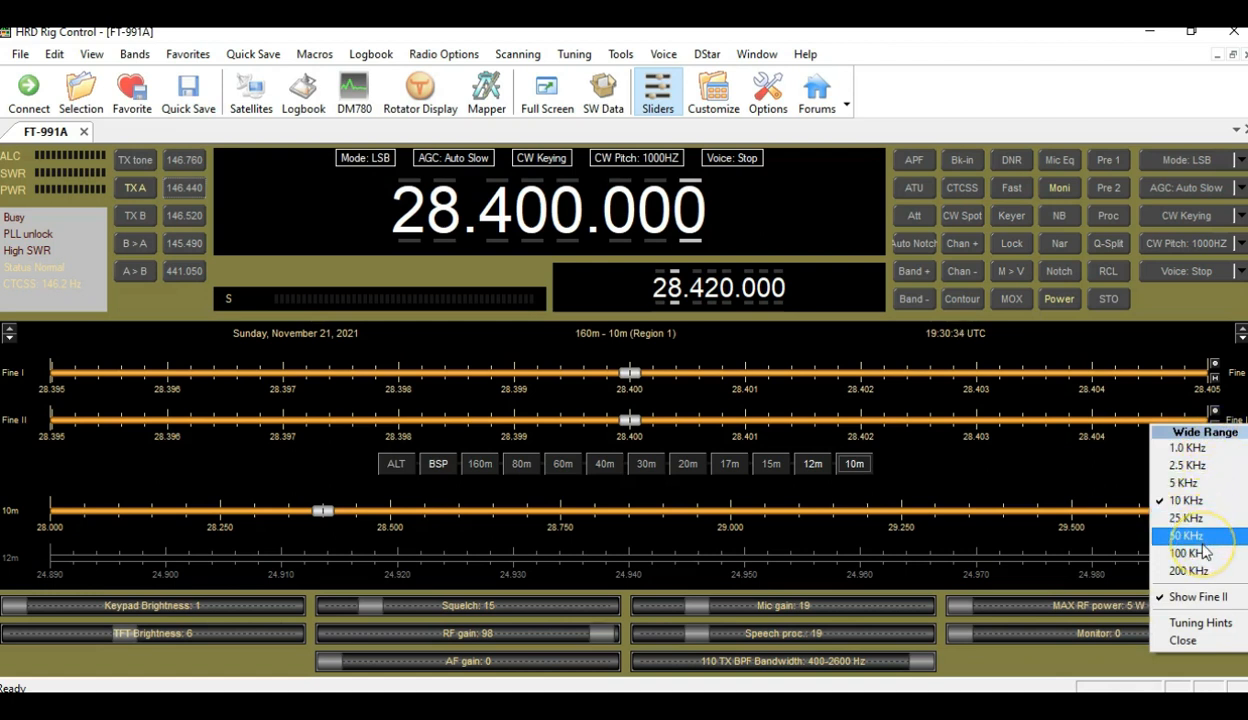
pyautogui.moveTo(64, 384)
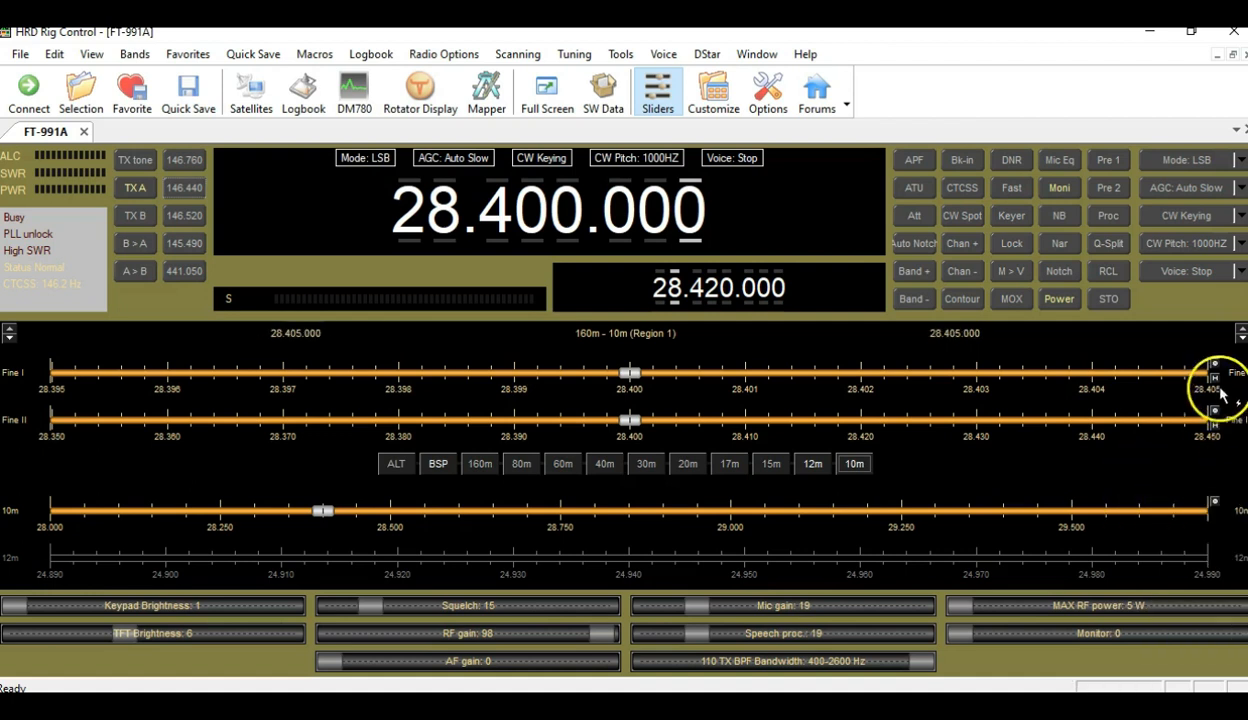
pyautogui.click(1214, 364)
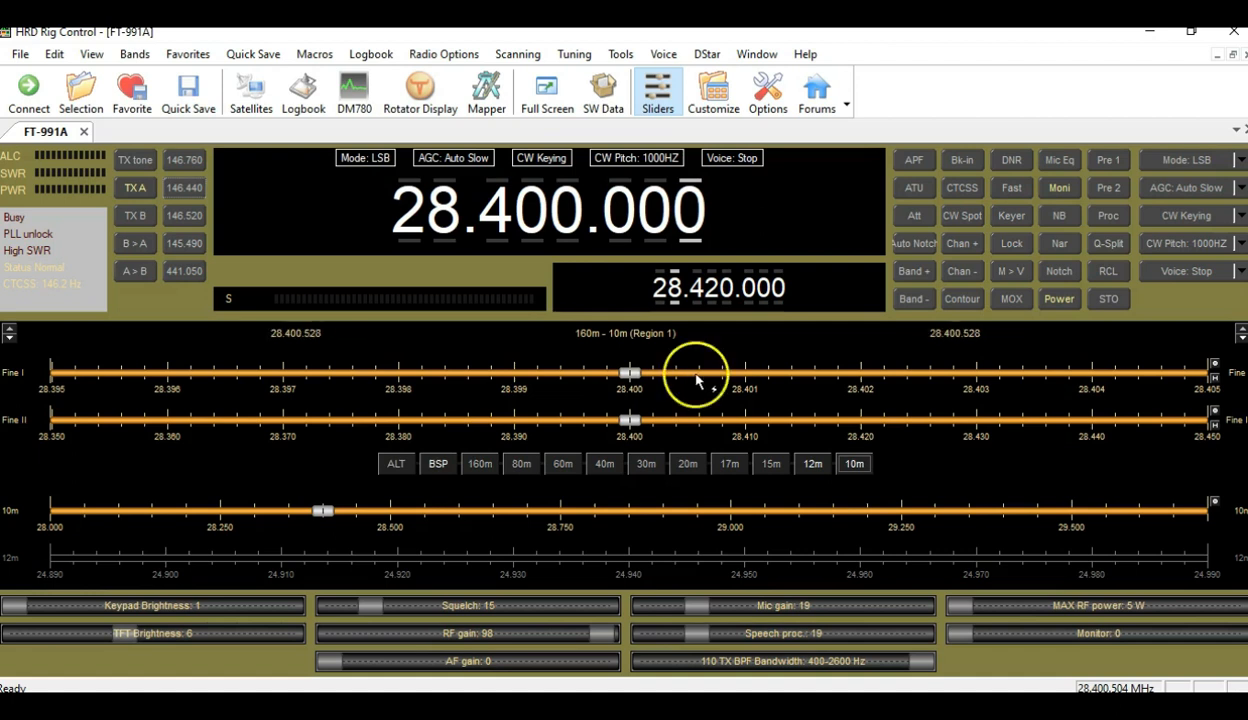
# - Bring up the Wheel Step choices from the main frequency display, 1,000 Hz checked
pyautogui.click(744, 376)
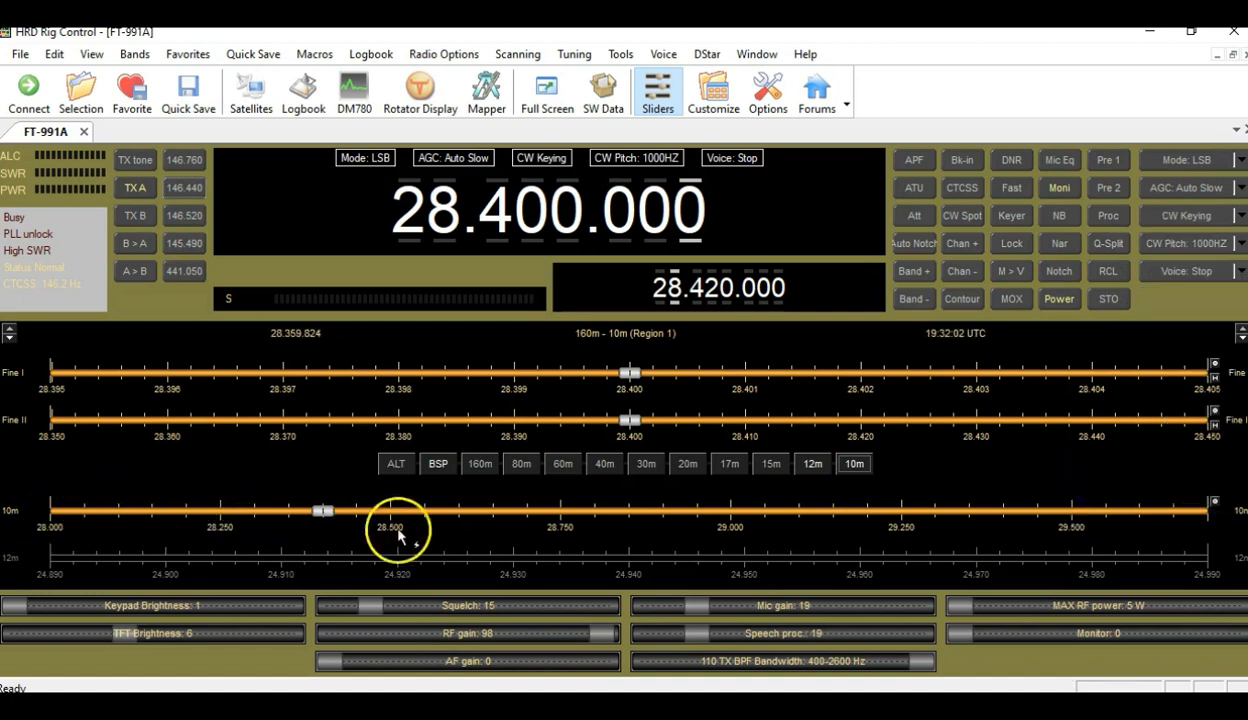
pyautogui.moveTo(1218, 504)
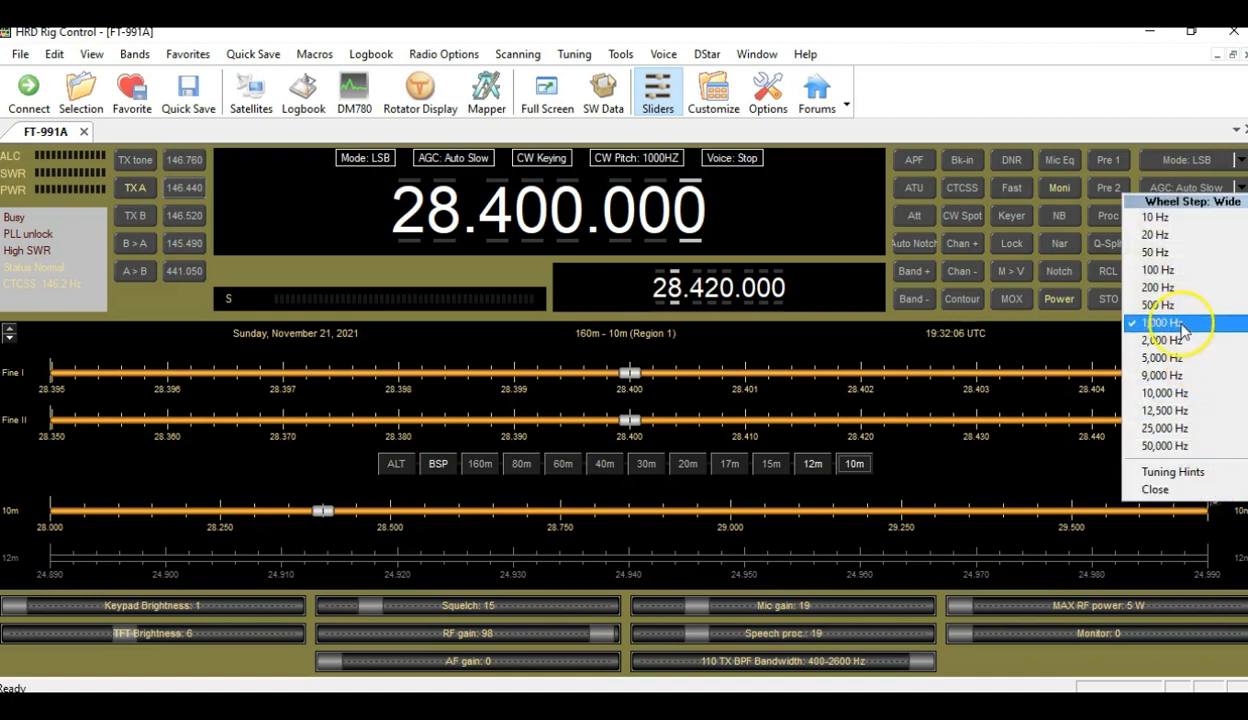
pyautogui.moveTo(1180, 304)
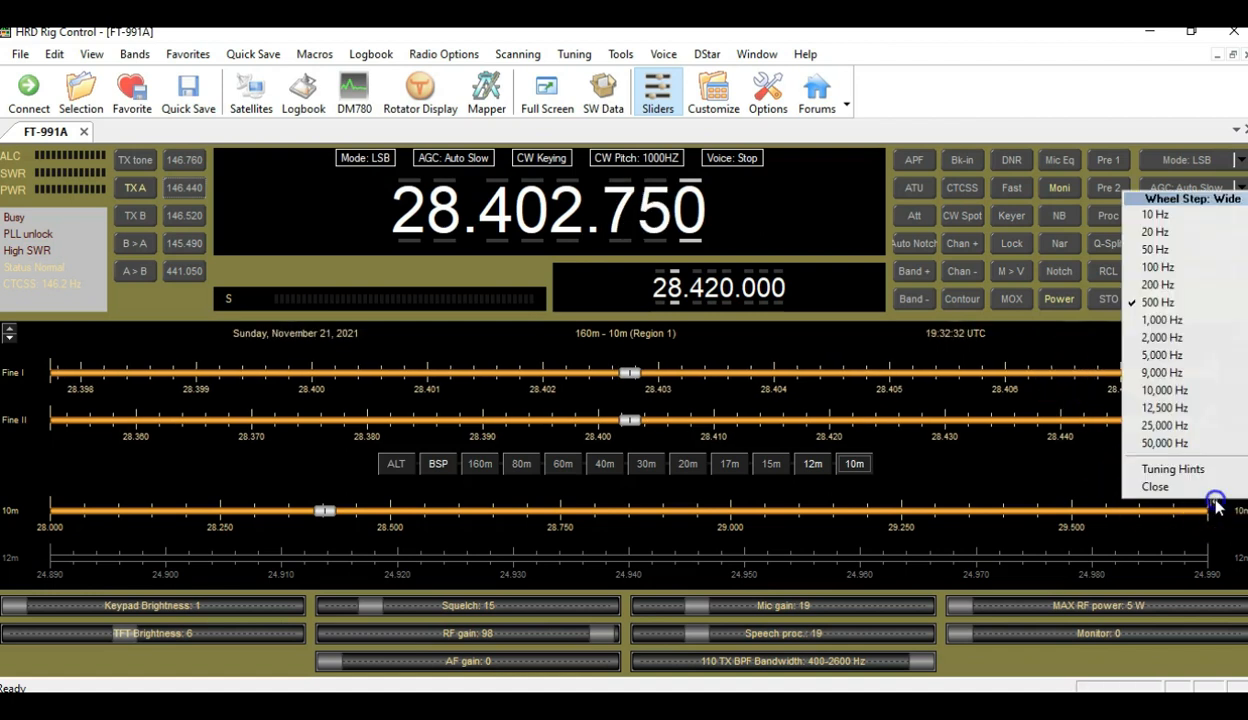
pyautogui.moveTo(1160, 320)
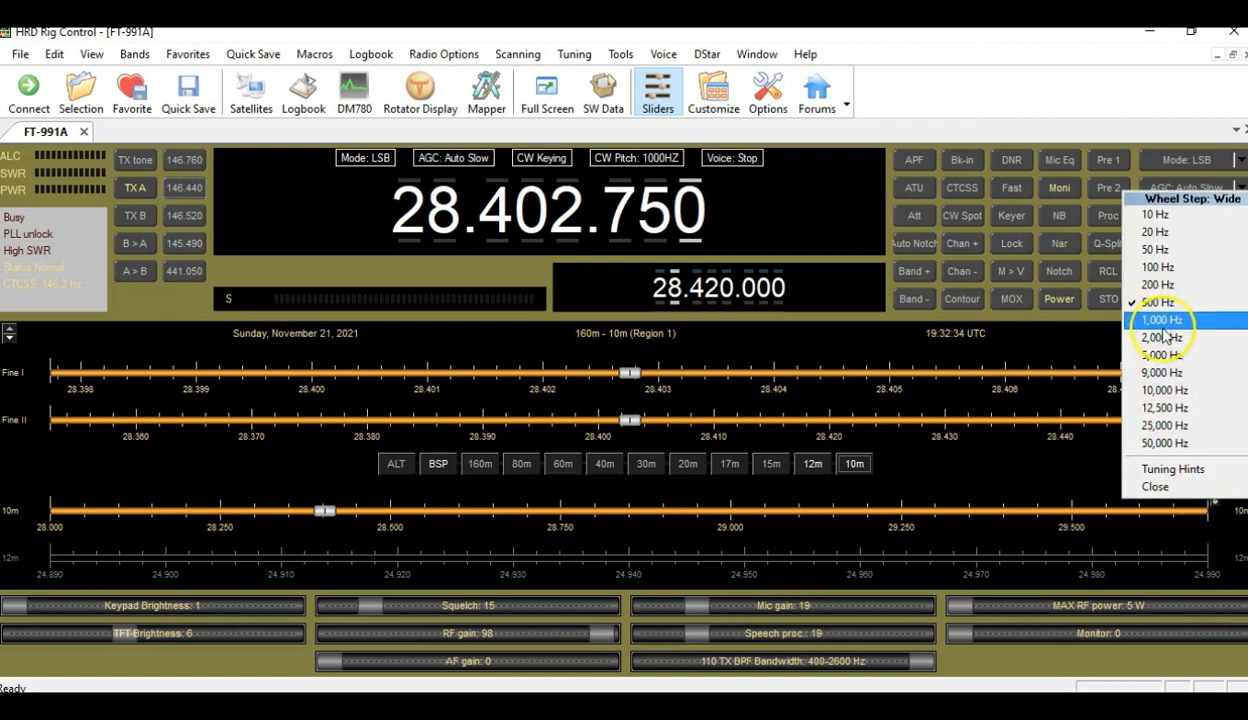
# - Set the wheel tuning step to 1,000 Hz and retune back to 28.400.000
pyautogui.click(1162, 320)
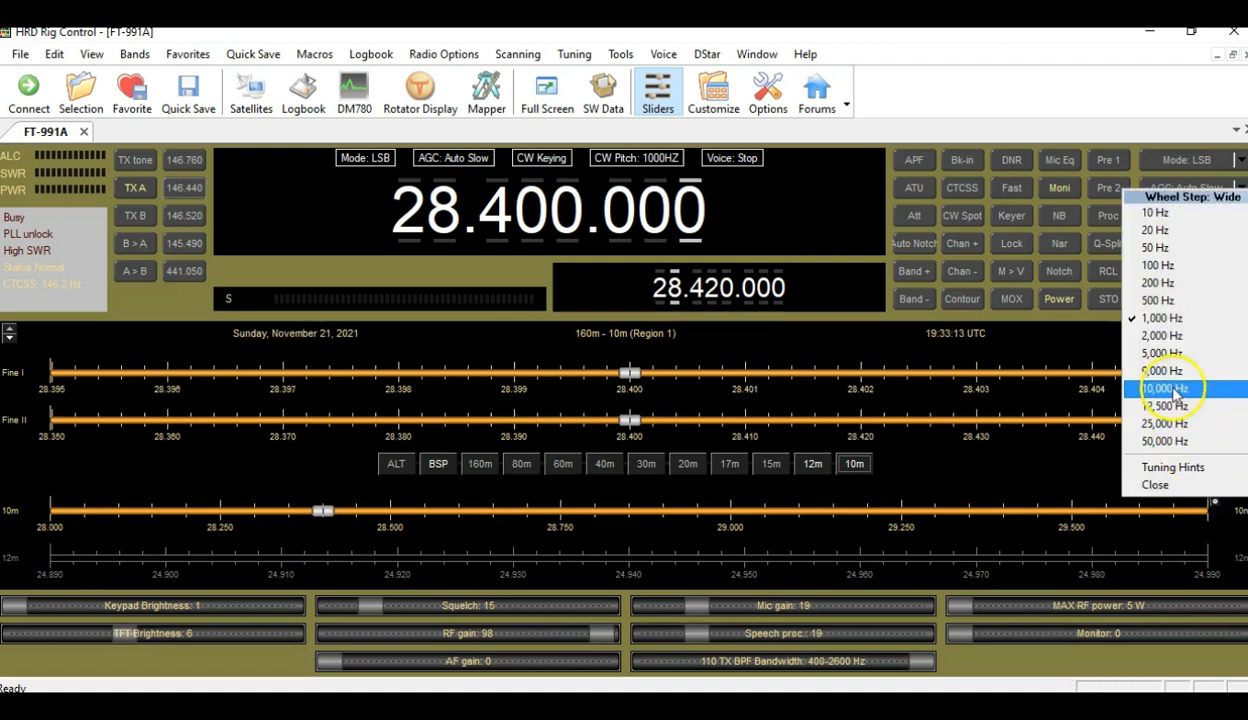
pyautogui.moveTo(1170, 352)
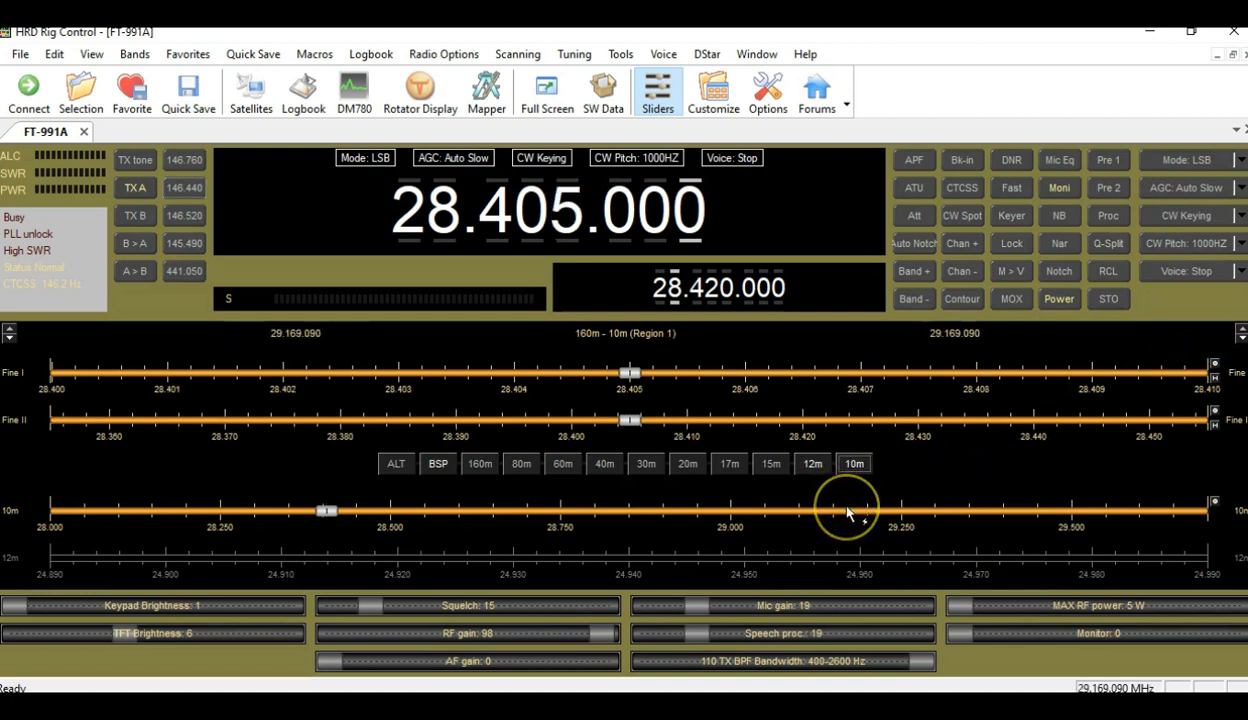
pyautogui.moveTo(848, 514)
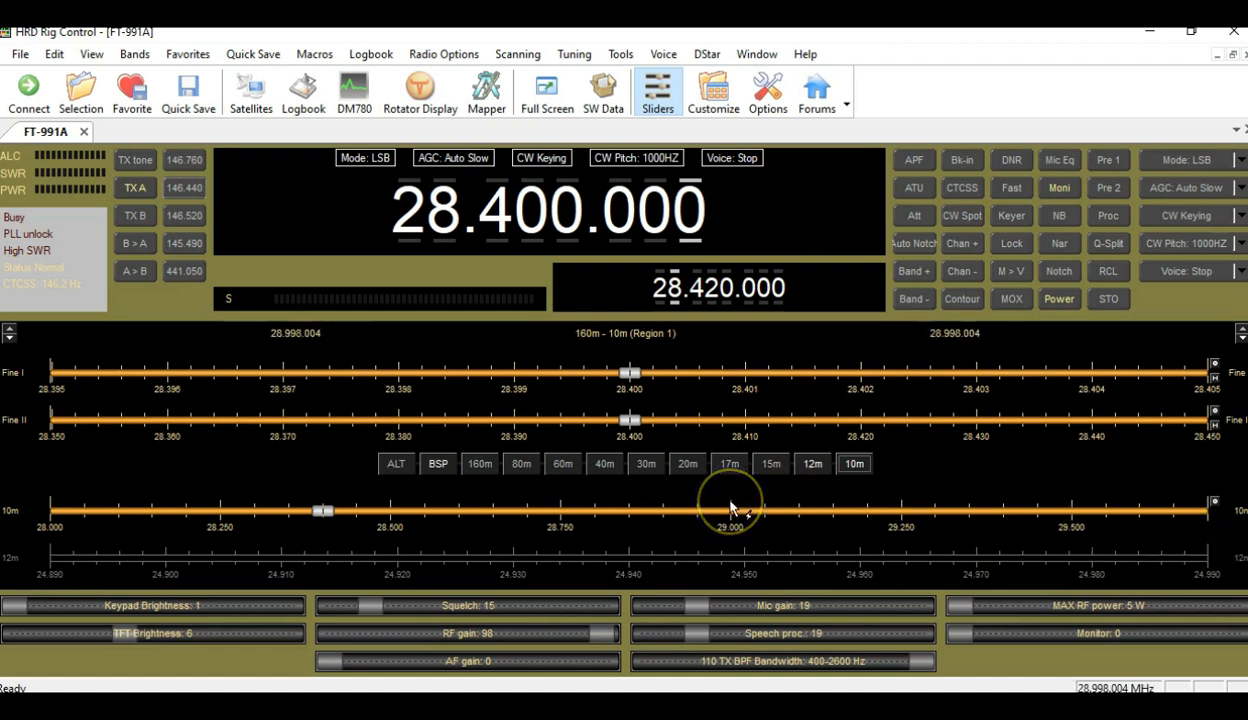
pyautogui.moveTo(744, 510)
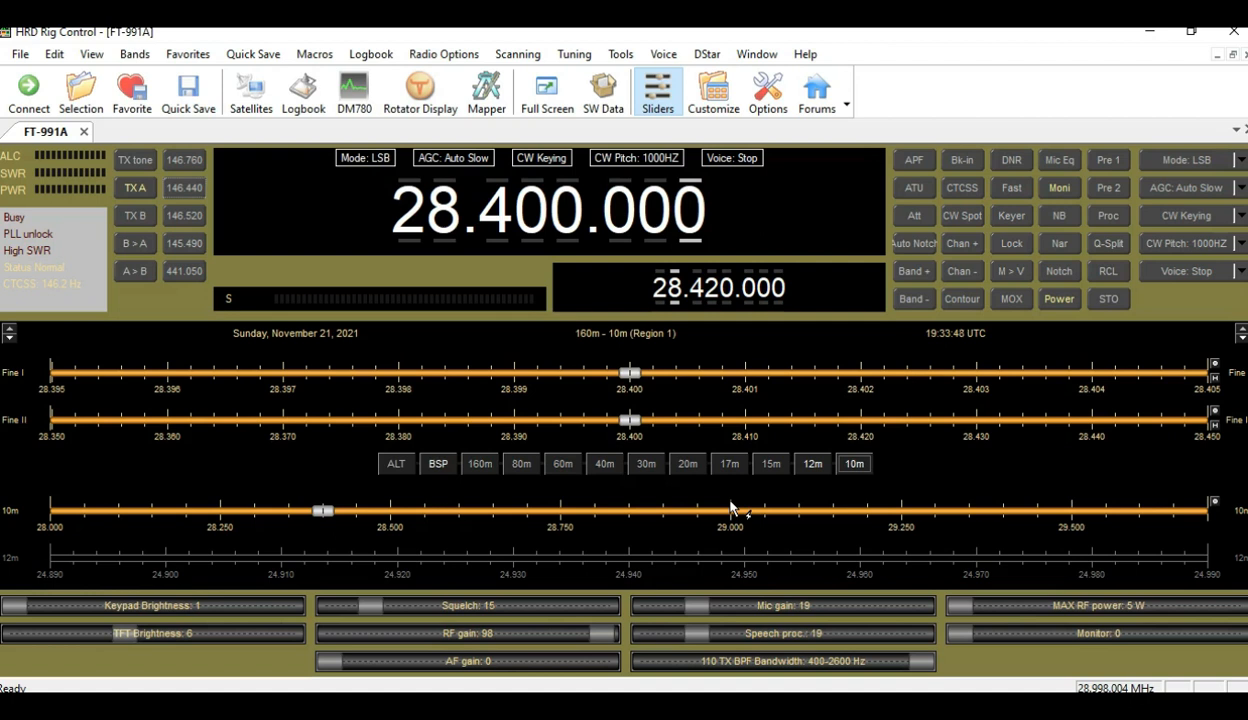
# - Tune through 50 kHz bandspread segments 28.475, 28.600 and land on 29.600 MHz
pyautogui.click(436, 464)
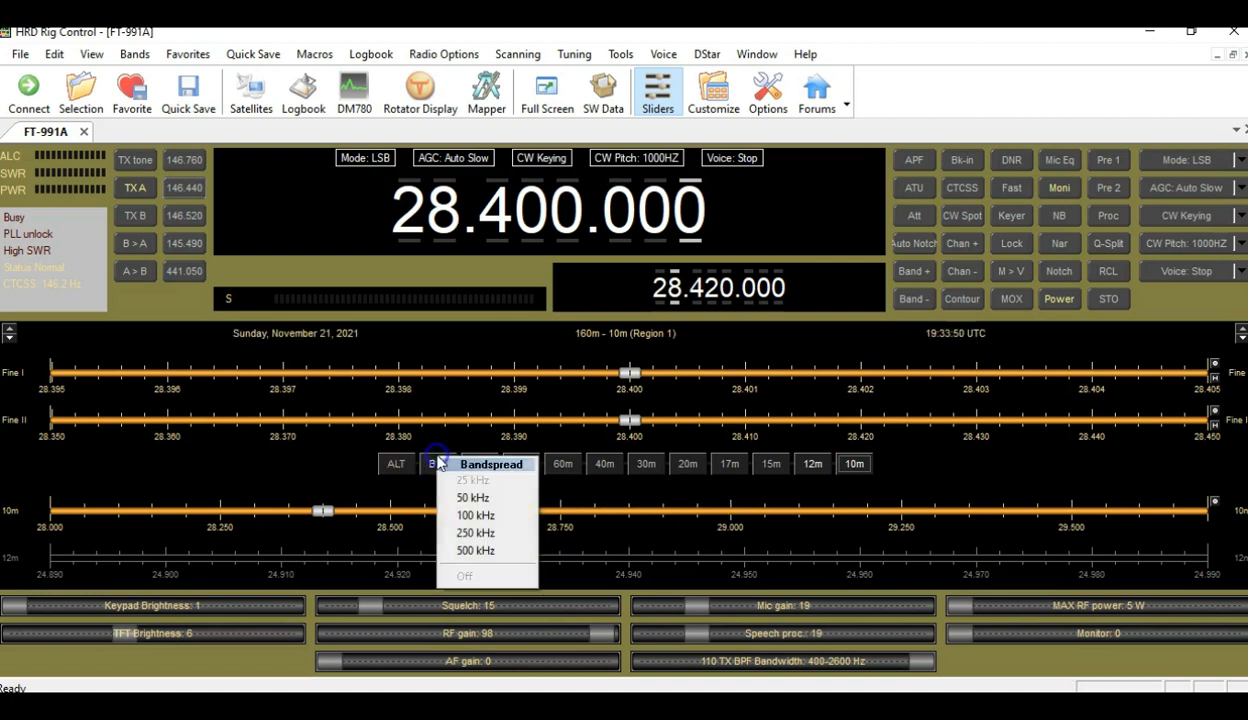
pyautogui.moveTo(464, 480)
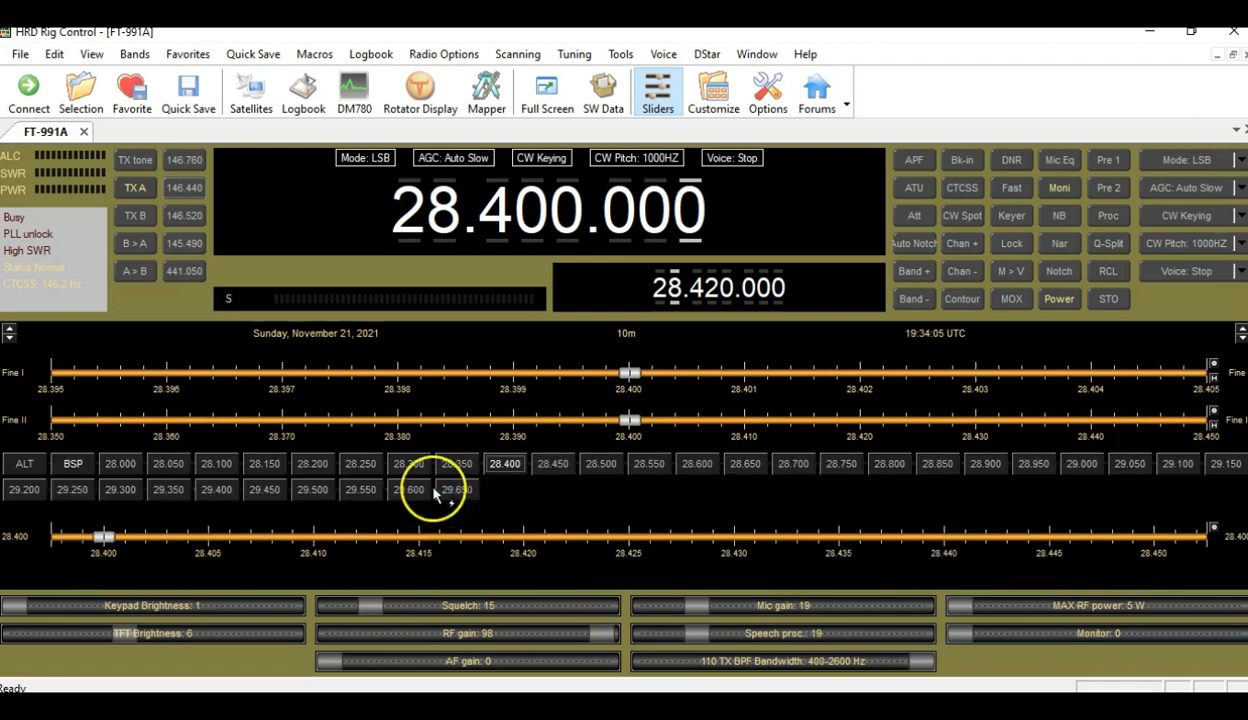
pyautogui.moveTo(790, 482)
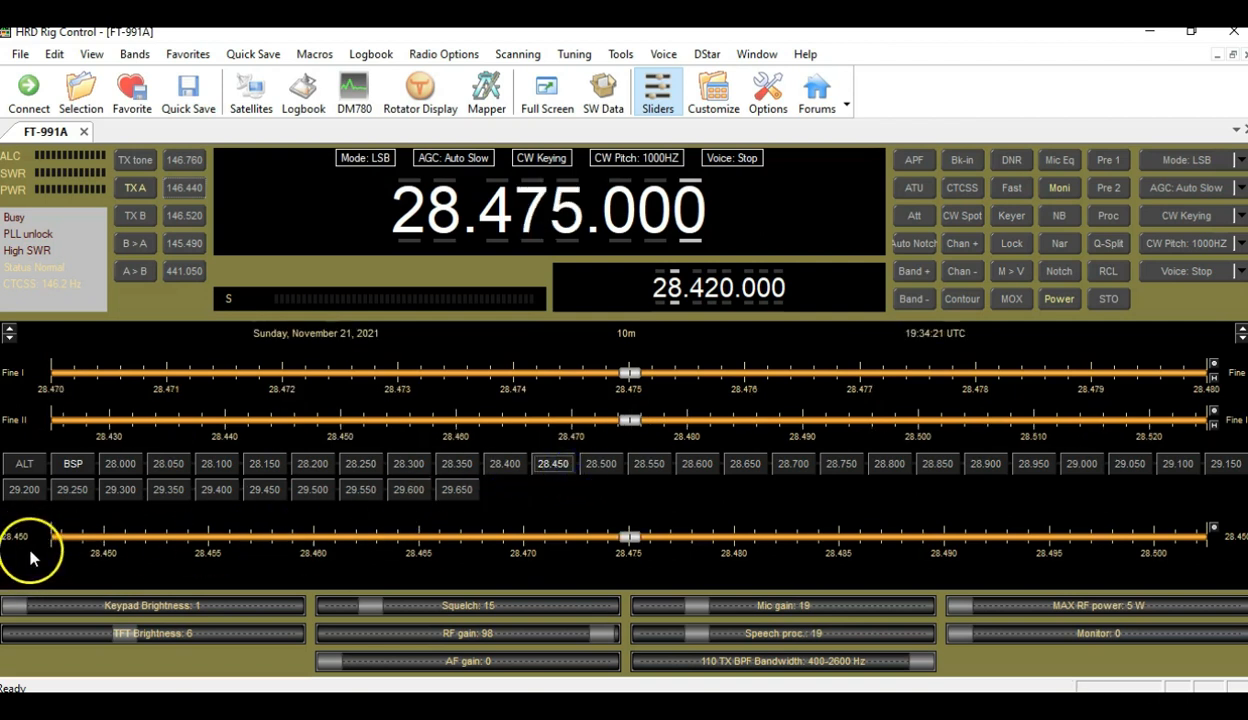
pyautogui.click(696, 464)
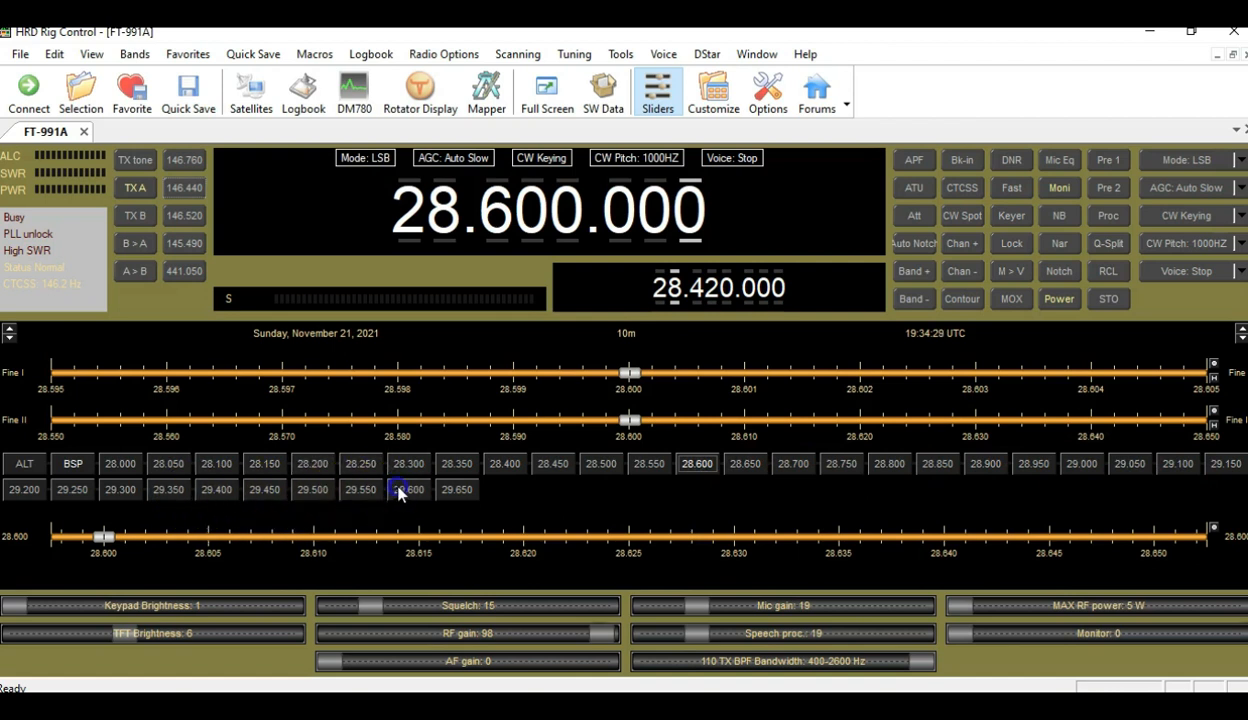
pyautogui.click(408, 488)
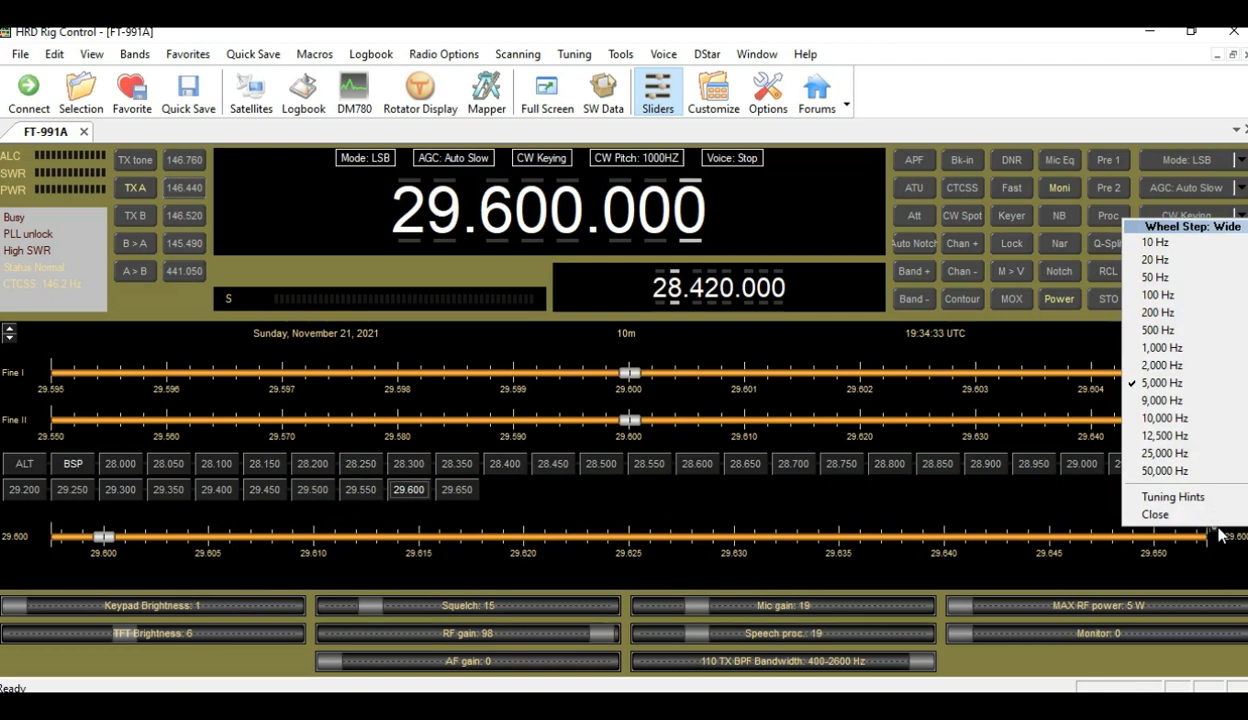
pyautogui.moveTo(1160, 348)
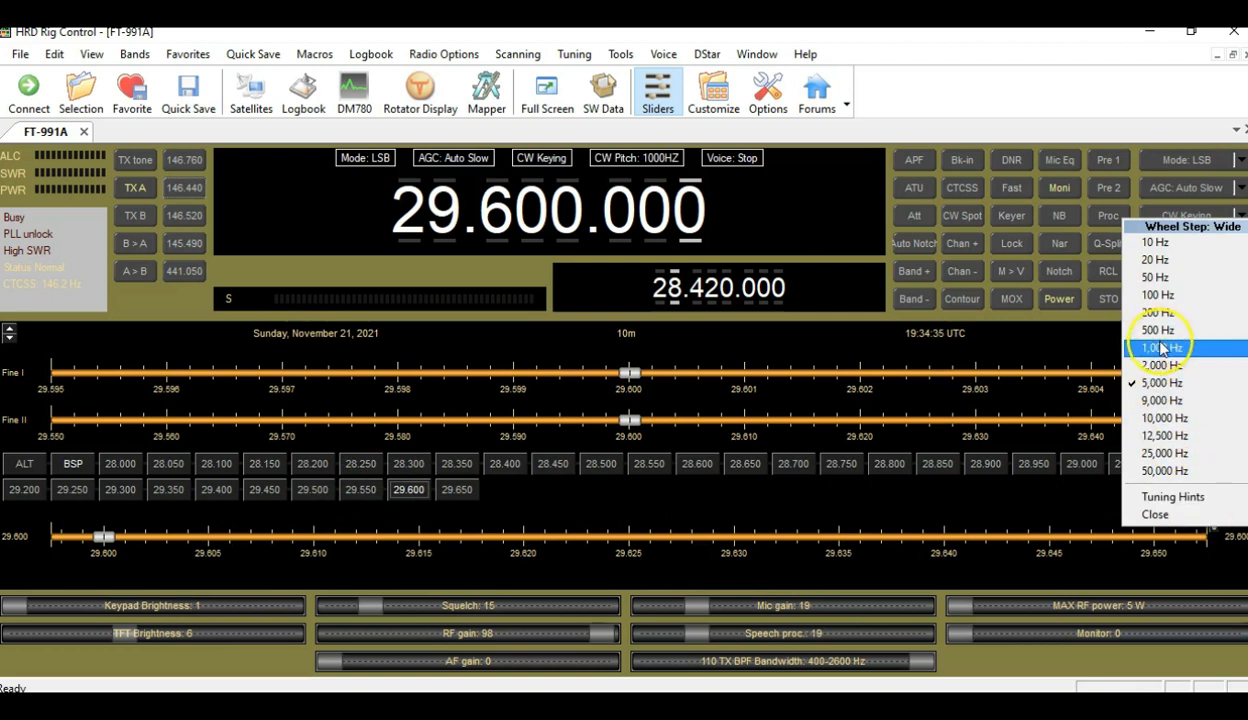
# - Set the wheel step to 1,000 Hz and tune up to 29.605 MHz
pyautogui.click(1160, 348)
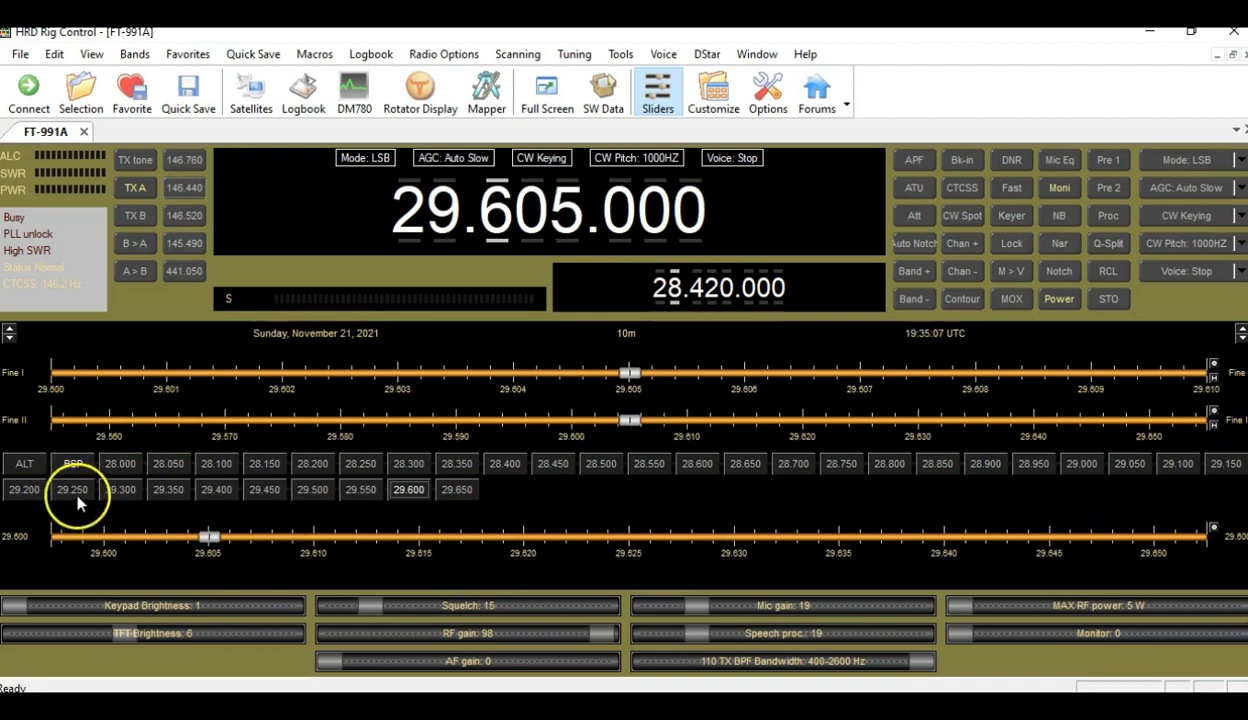
pyautogui.moveTo(476, 470)
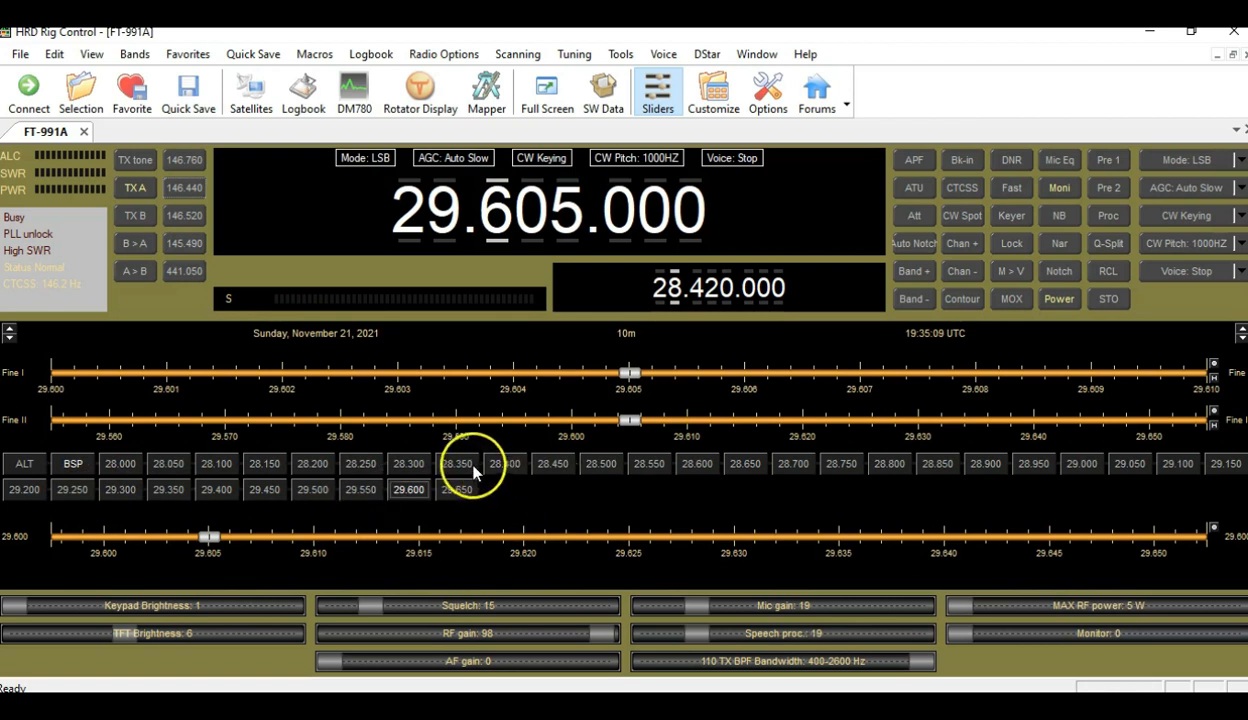
# - Jump to the 28.600 MHz 10m bandspread segment
pyautogui.click(504, 464)
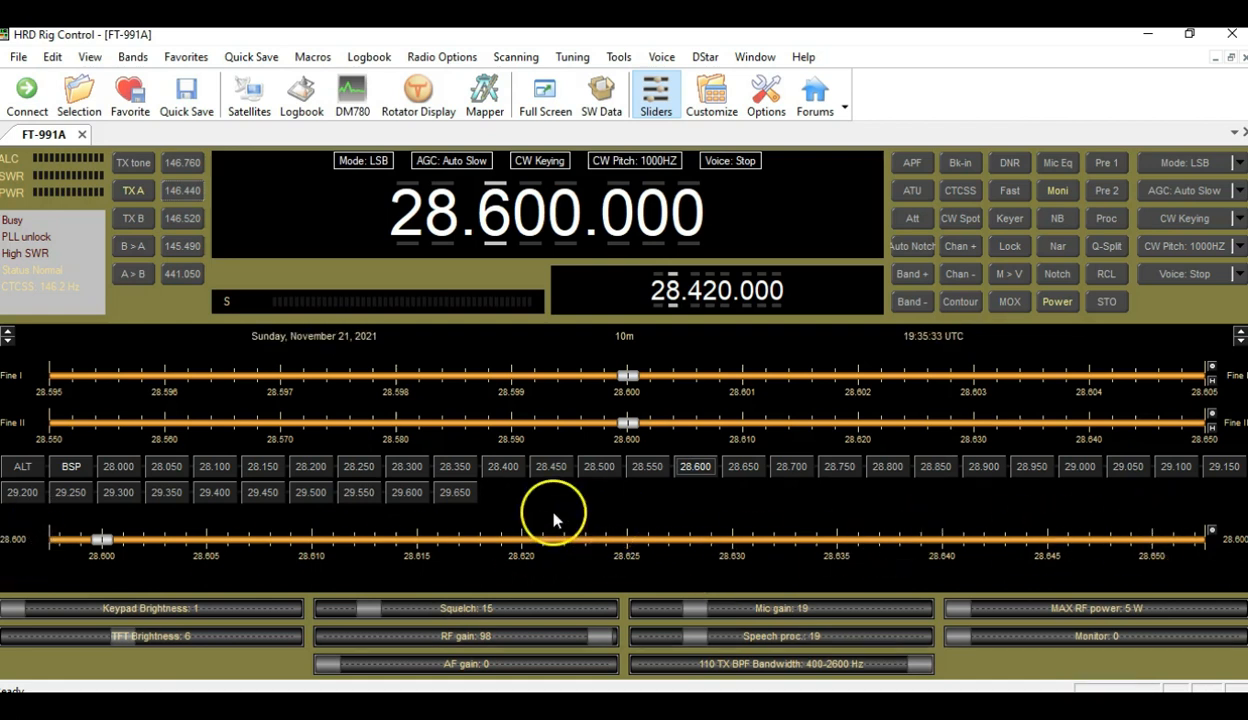
pyautogui.moveTo(90, 470)
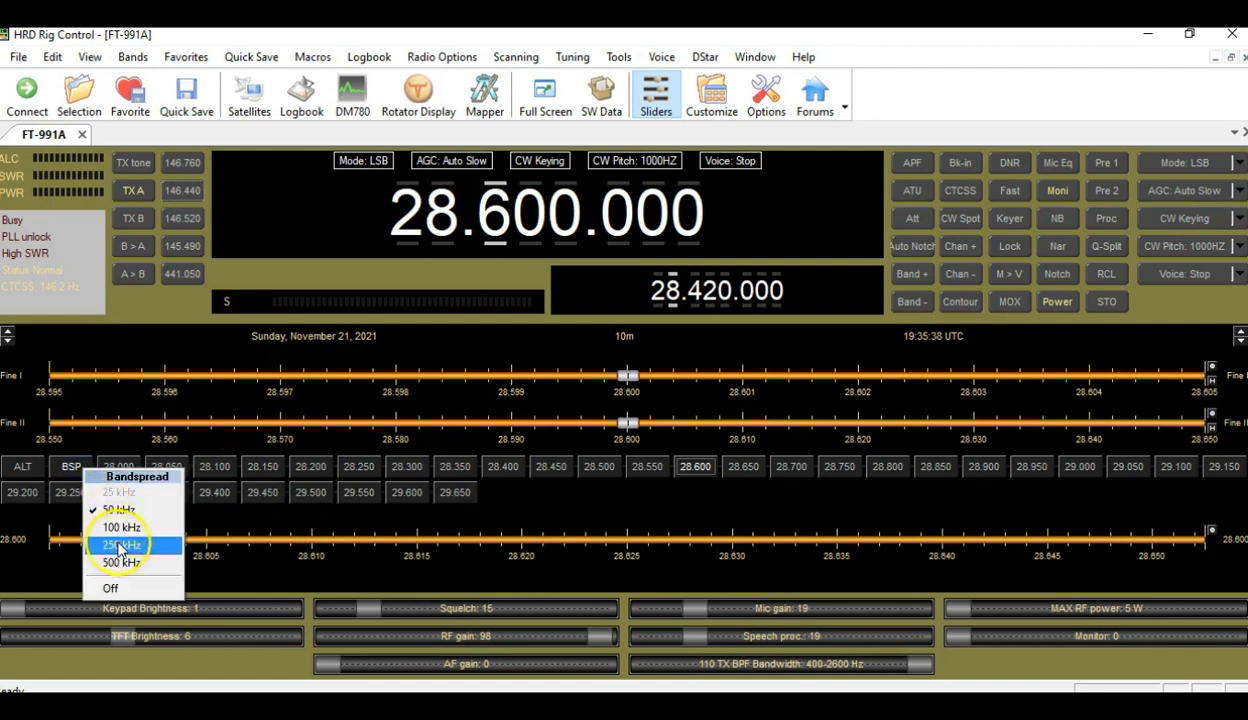
# - Split the band into 100 kHz segments, visit 28.700, then return to 28.400 MHz
pyautogui.click(120, 544)
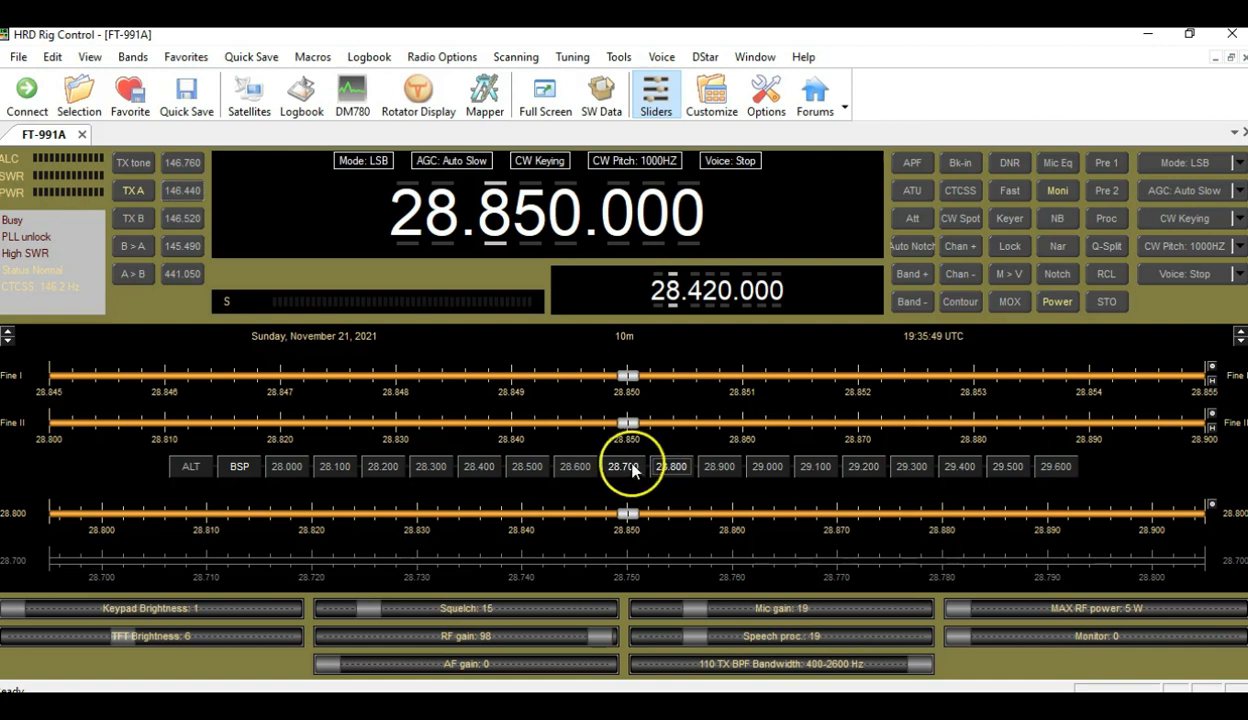
pyautogui.click(478, 466)
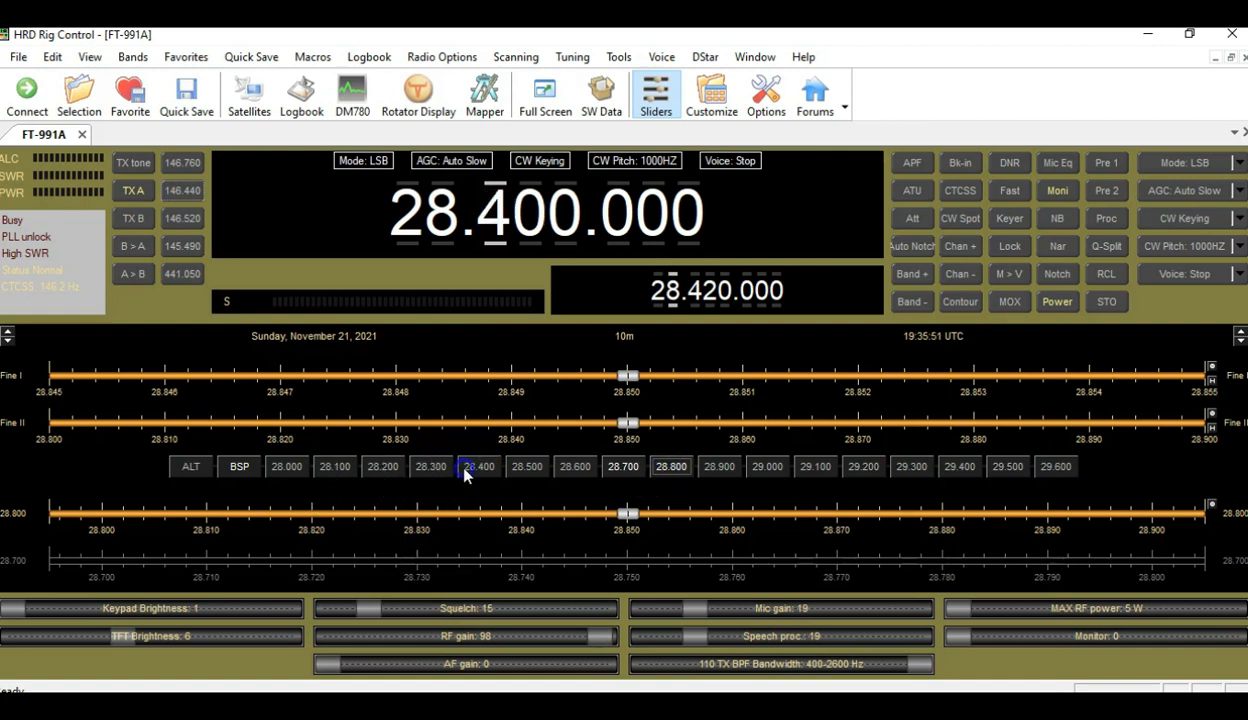
pyautogui.click(240, 466)
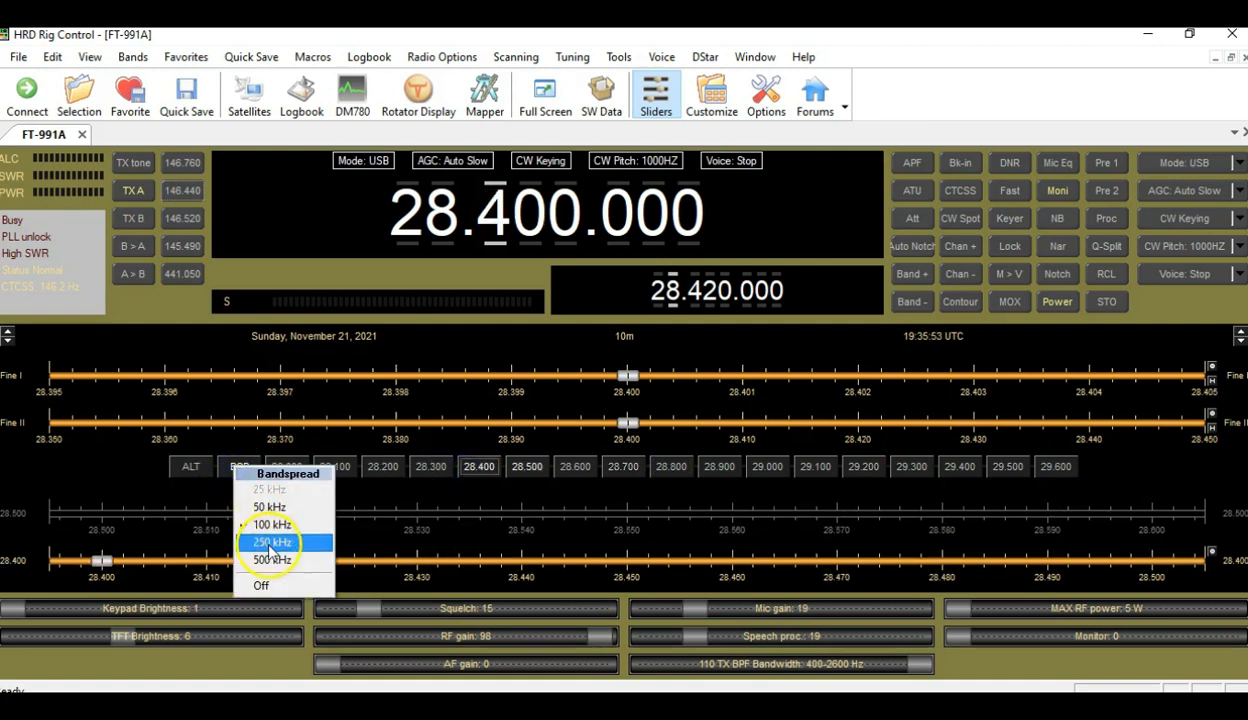
# - Split the band into 500 kHz segments and sweep the frequency across one segment
pyautogui.click(270, 542)
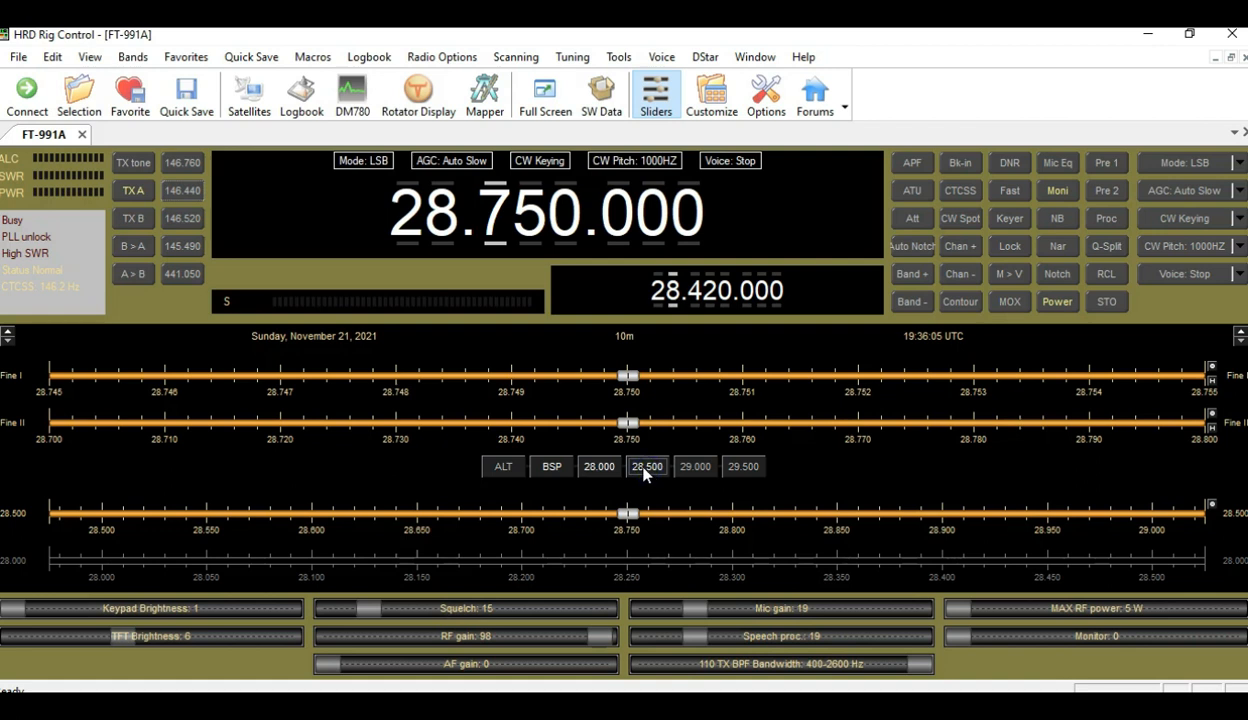
pyautogui.click(696, 466)
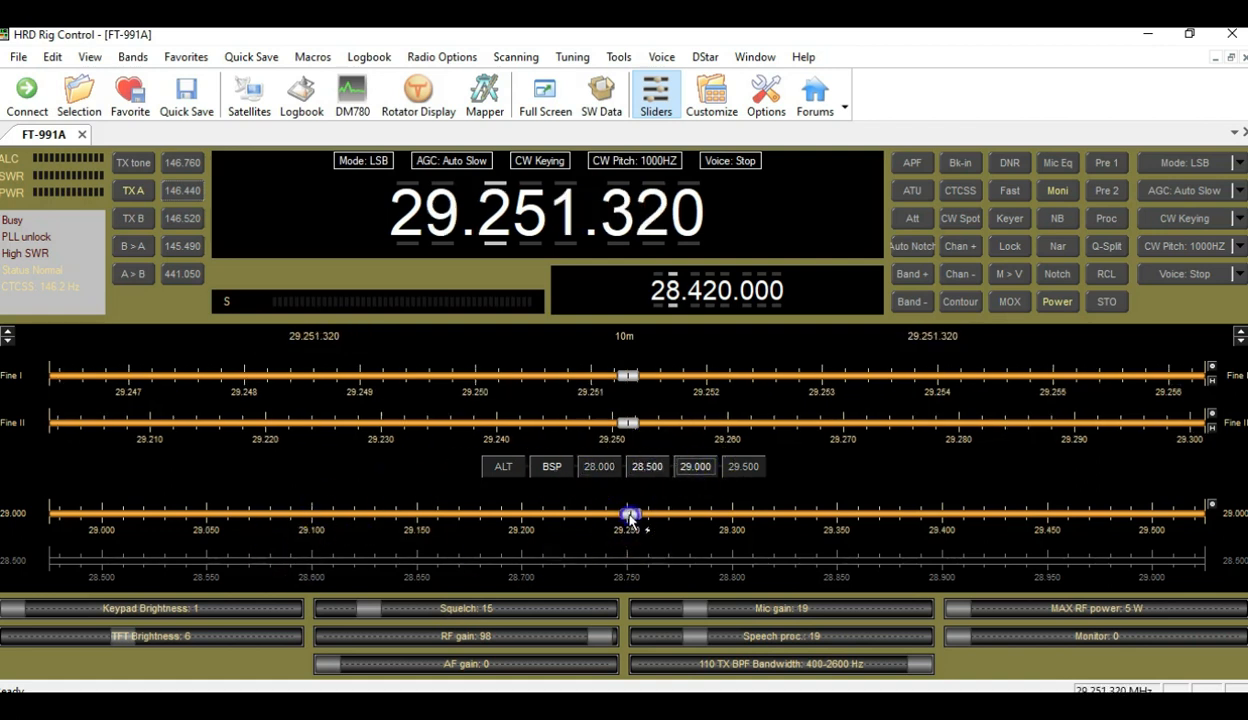
pyautogui.moveTo(630, 516); pyautogui.dragTo(624, 516)
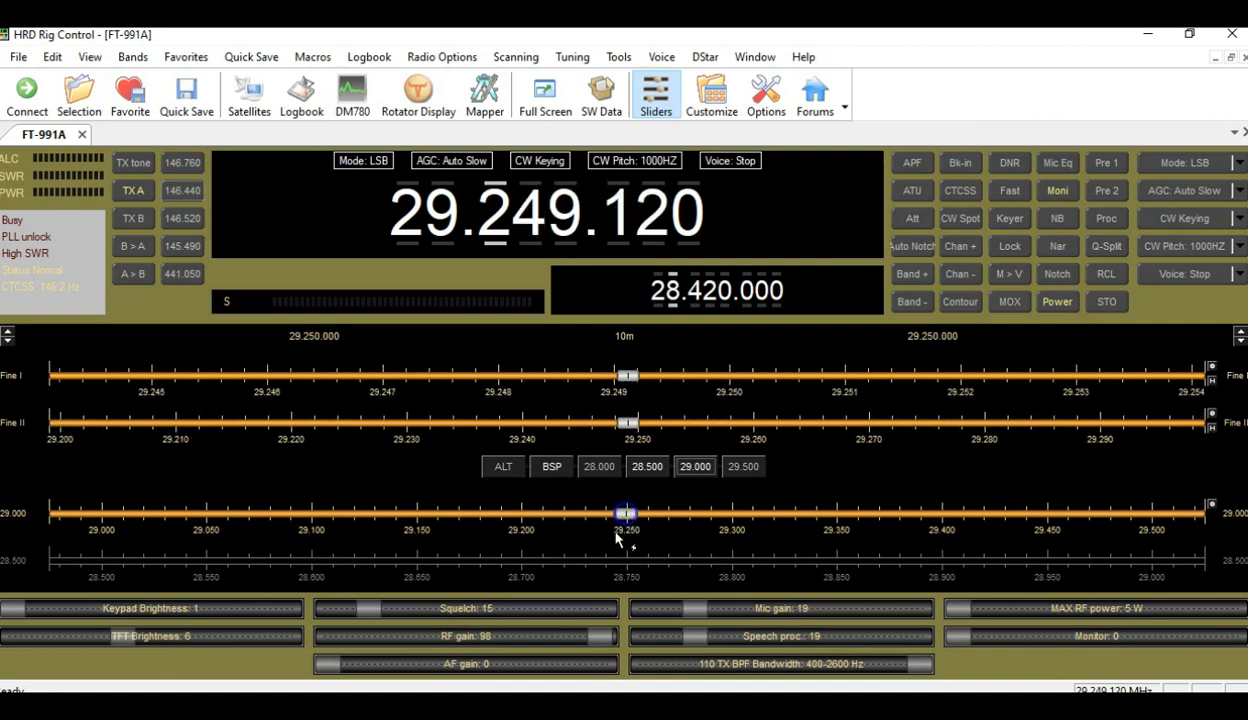
pyautogui.click(970, 412)
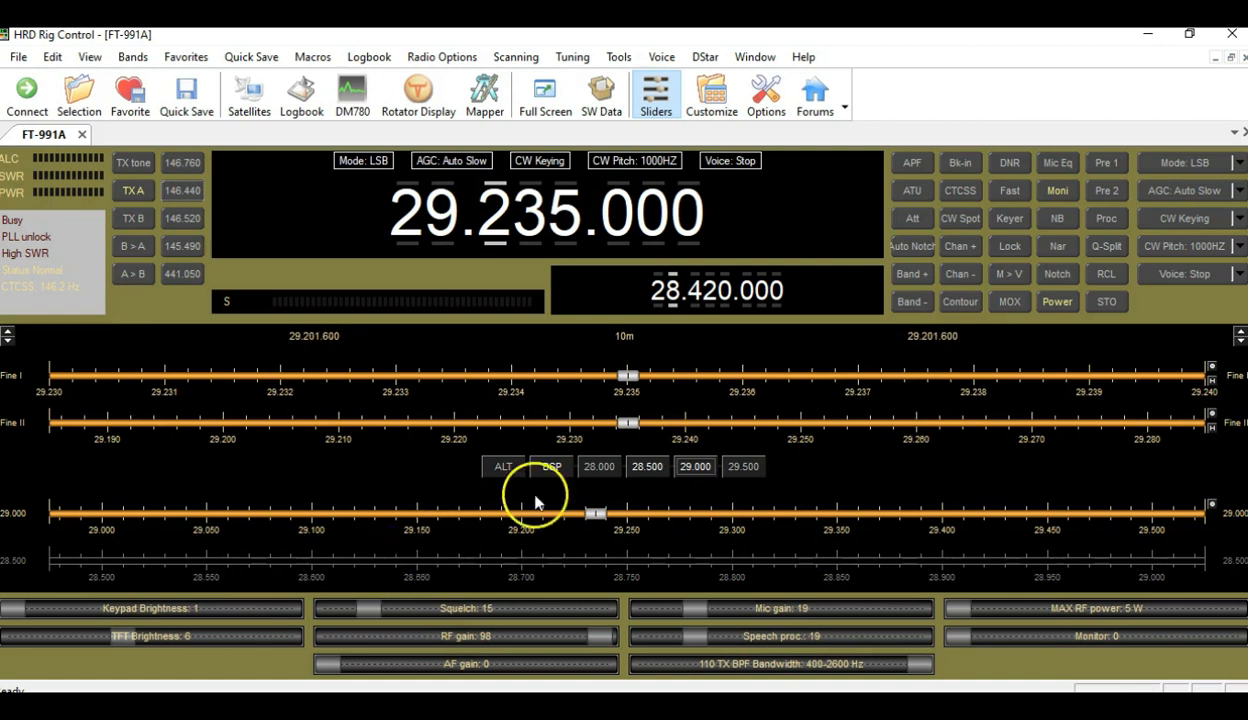
# - Toggle ALT, tune to 28.750 MHz and restore the 50 kHz segment view
pyautogui.click(598, 466)
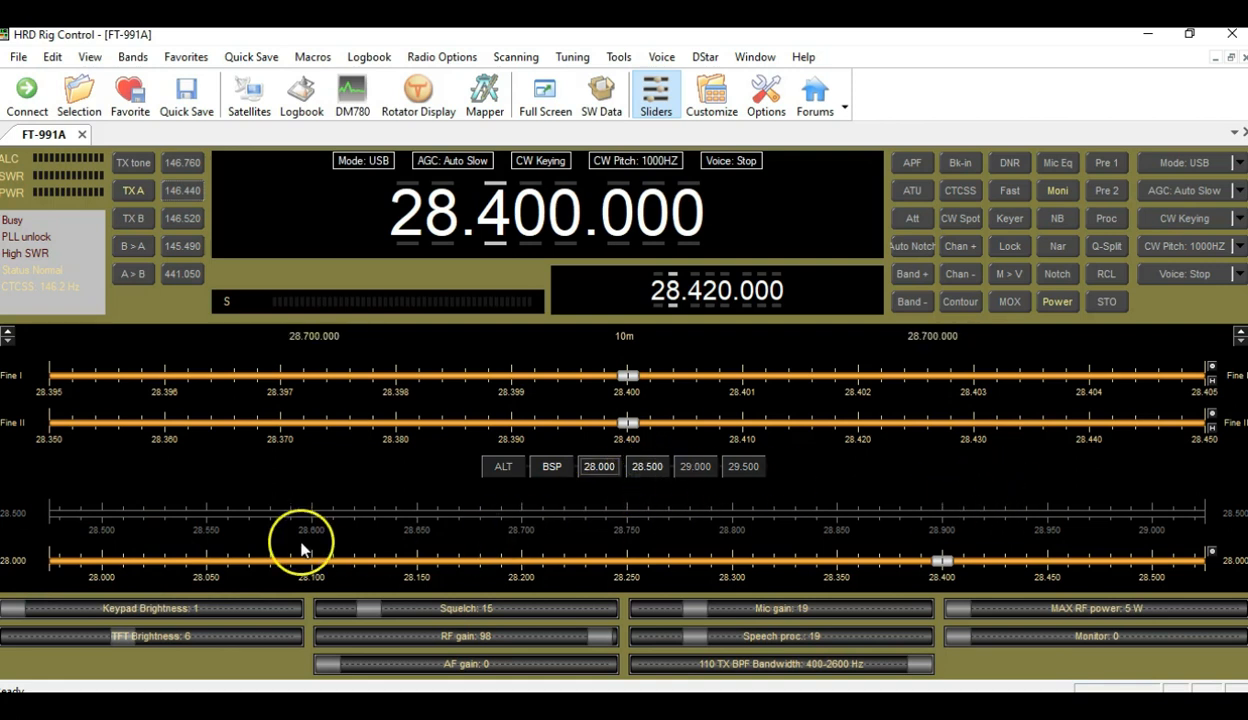
pyautogui.click(648, 466)
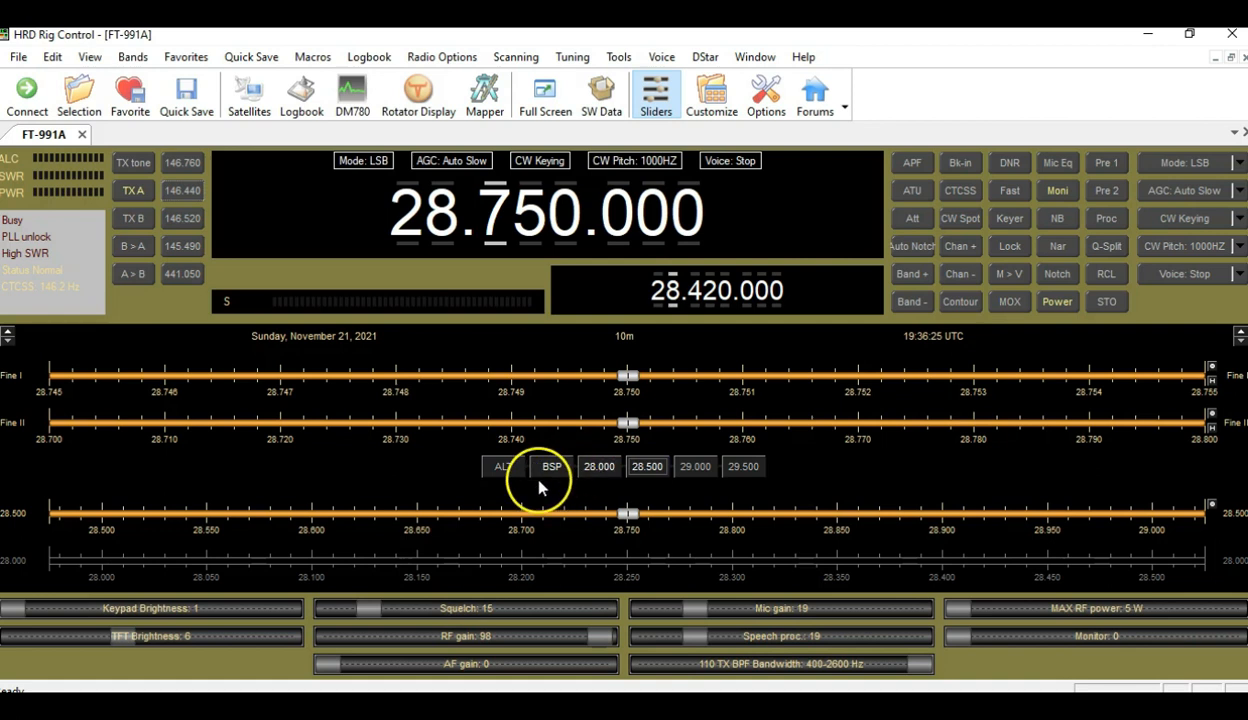
pyautogui.click(552, 466)
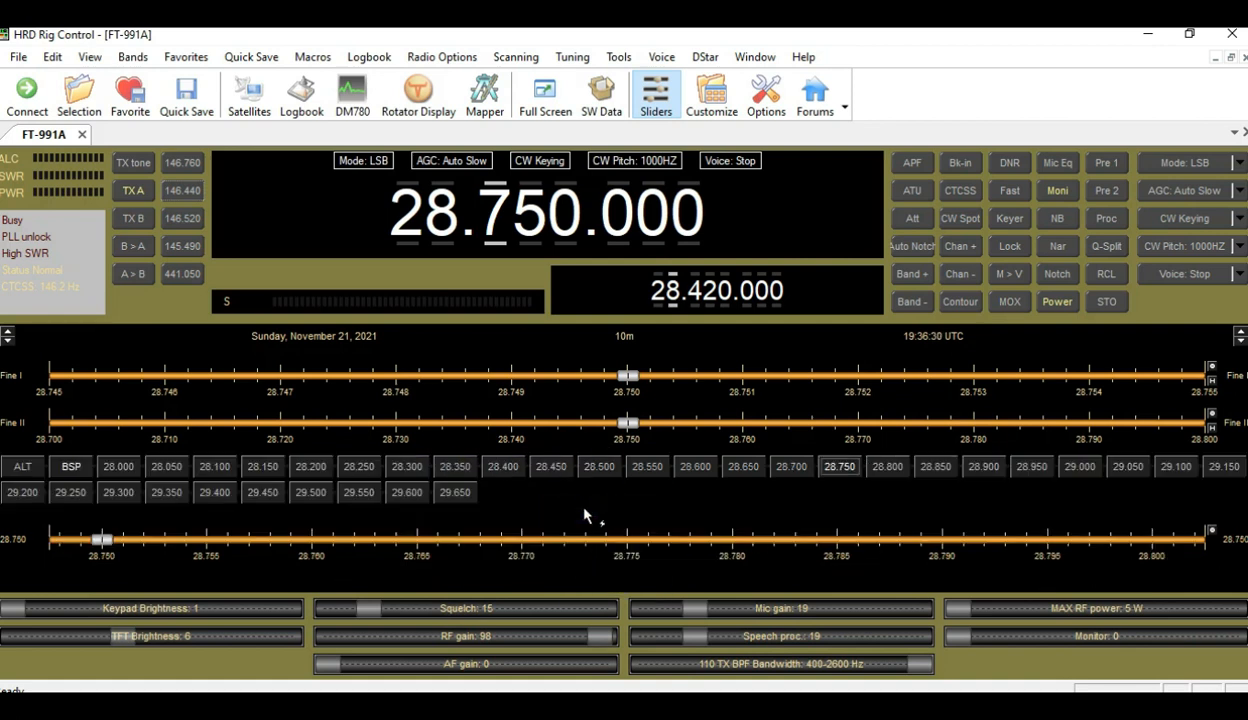
# - Select a band segment, then switch band spread to 500 kHz segments
pyautogui.click(550, 466)
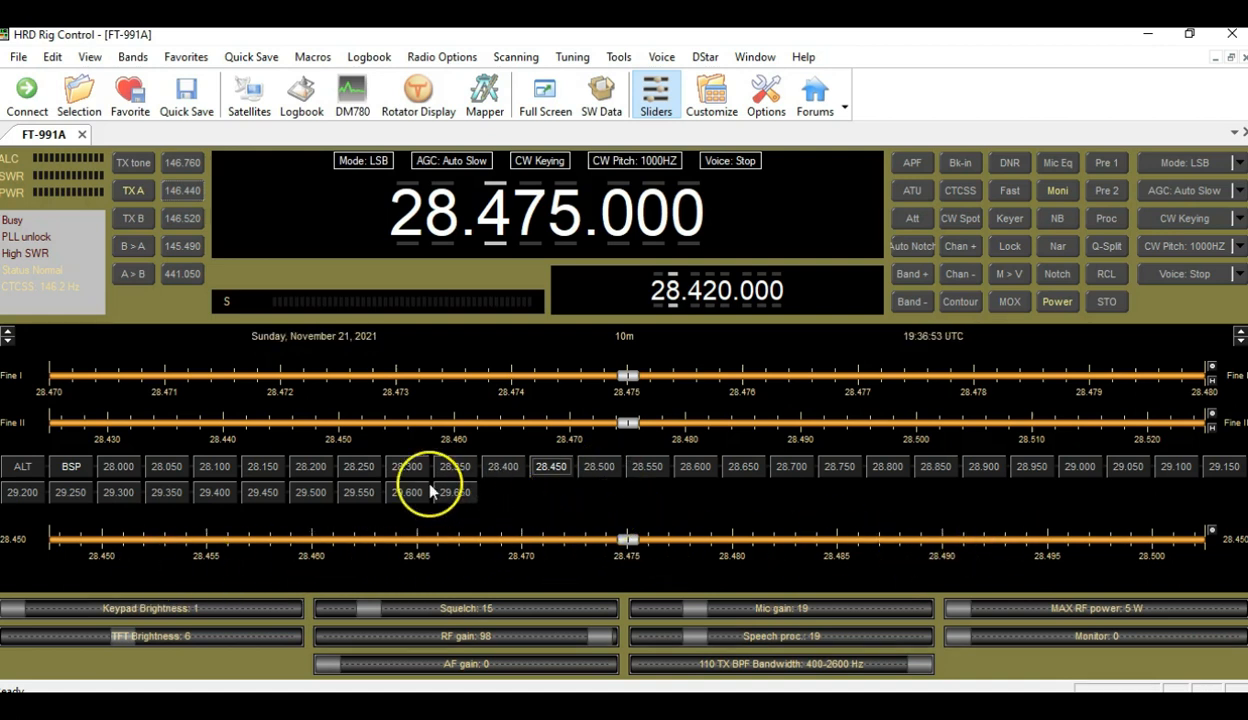
pyautogui.click(72, 466)
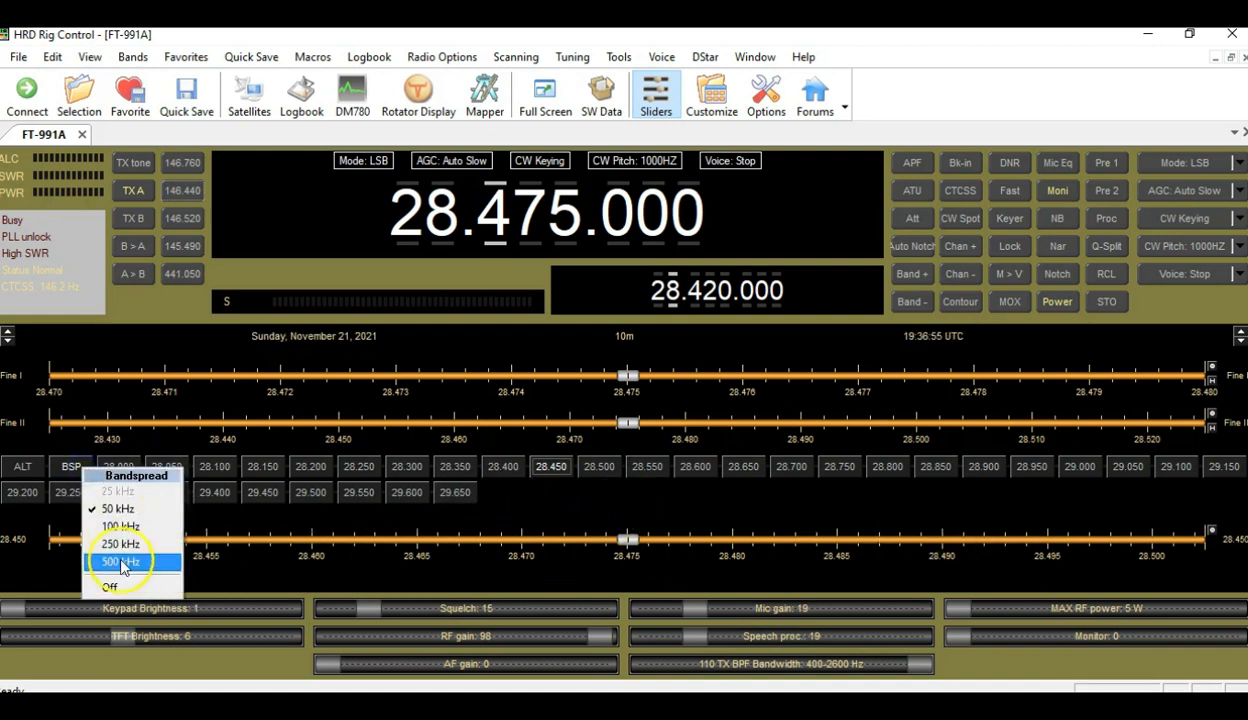
pyautogui.click(116, 560)
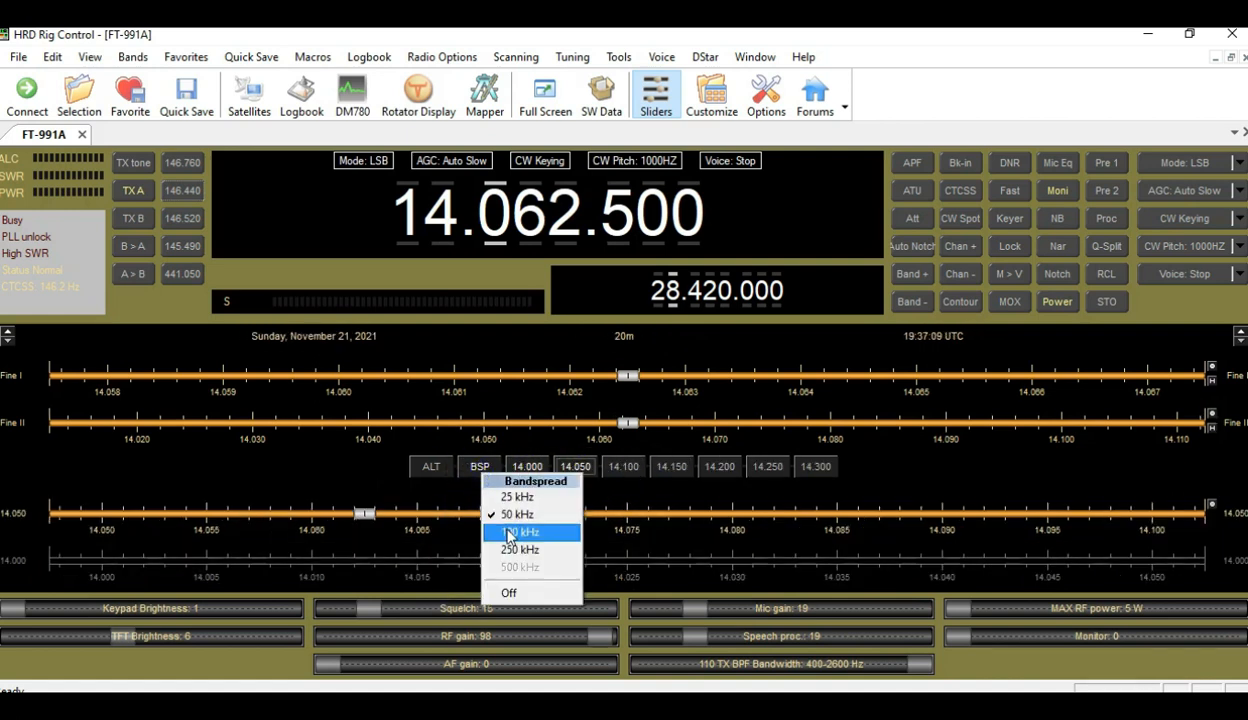
# - Change the band spread segment size once more, then turn band spread off
pyautogui.click(520, 532)
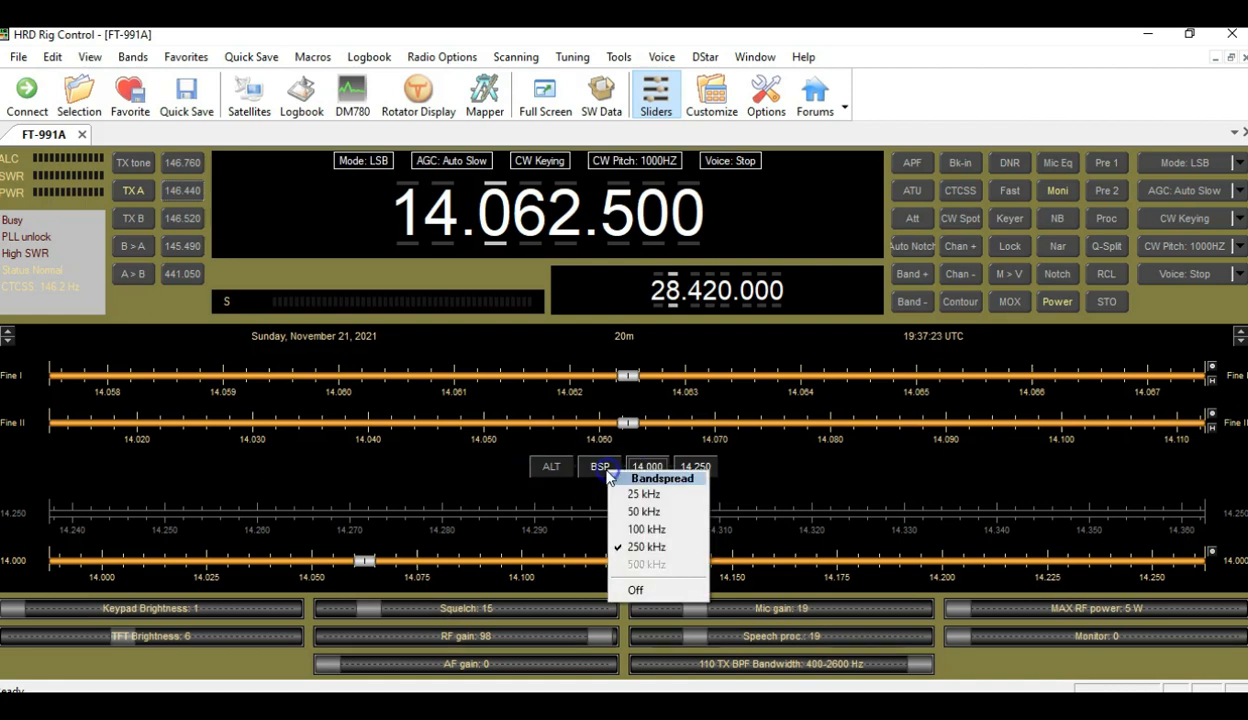
pyautogui.click(600, 466)
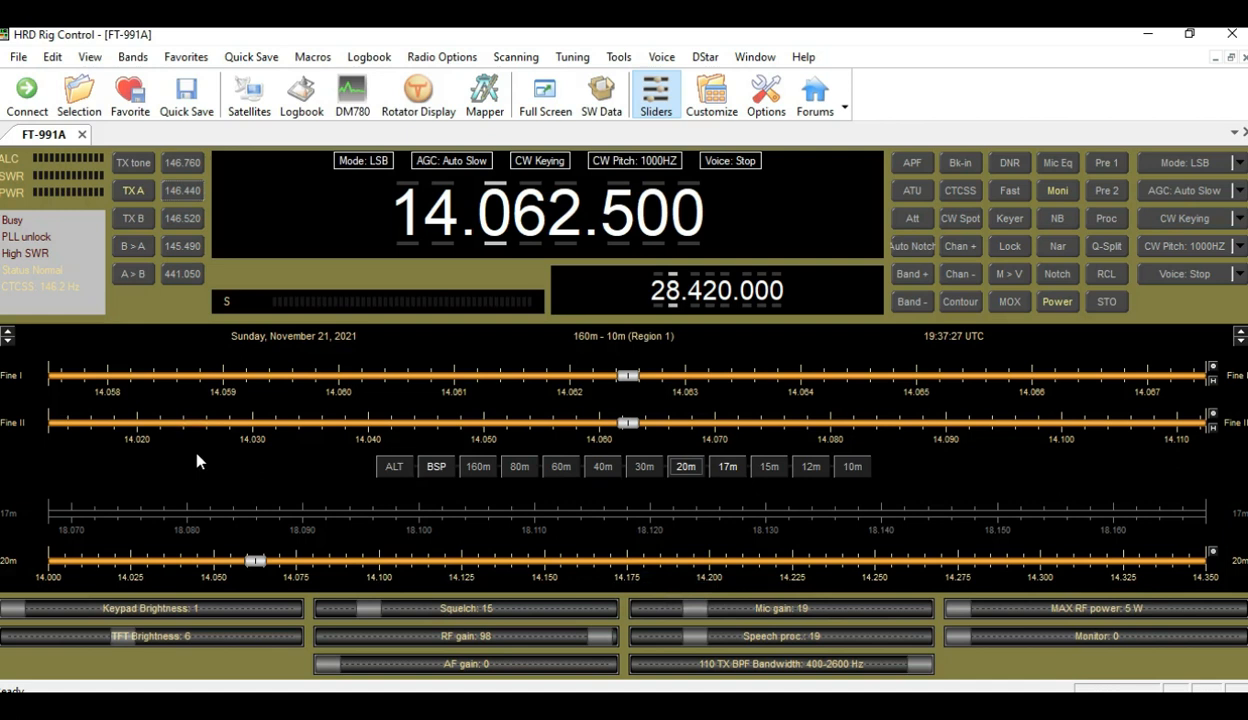
pyautogui.moveTo(370, 380)
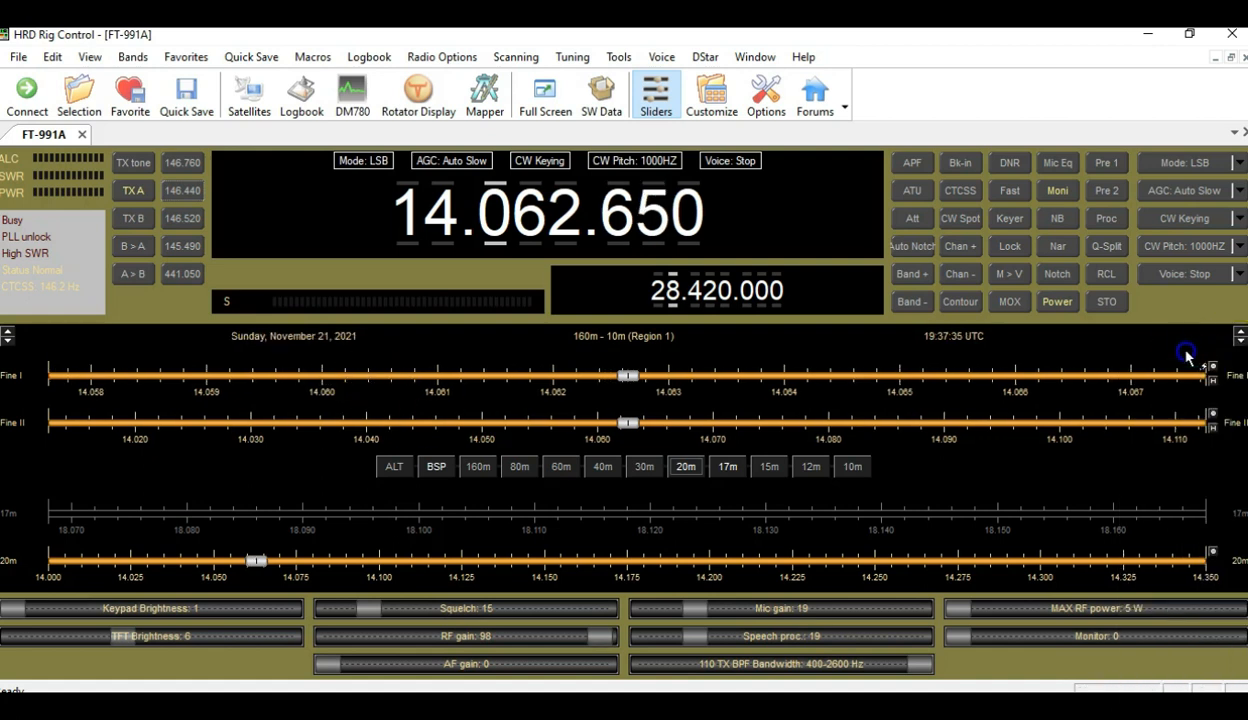
# - Hide the second Fine tuning slider via its right-click options, leaving one Fine slider
pyautogui.click(1210, 368)
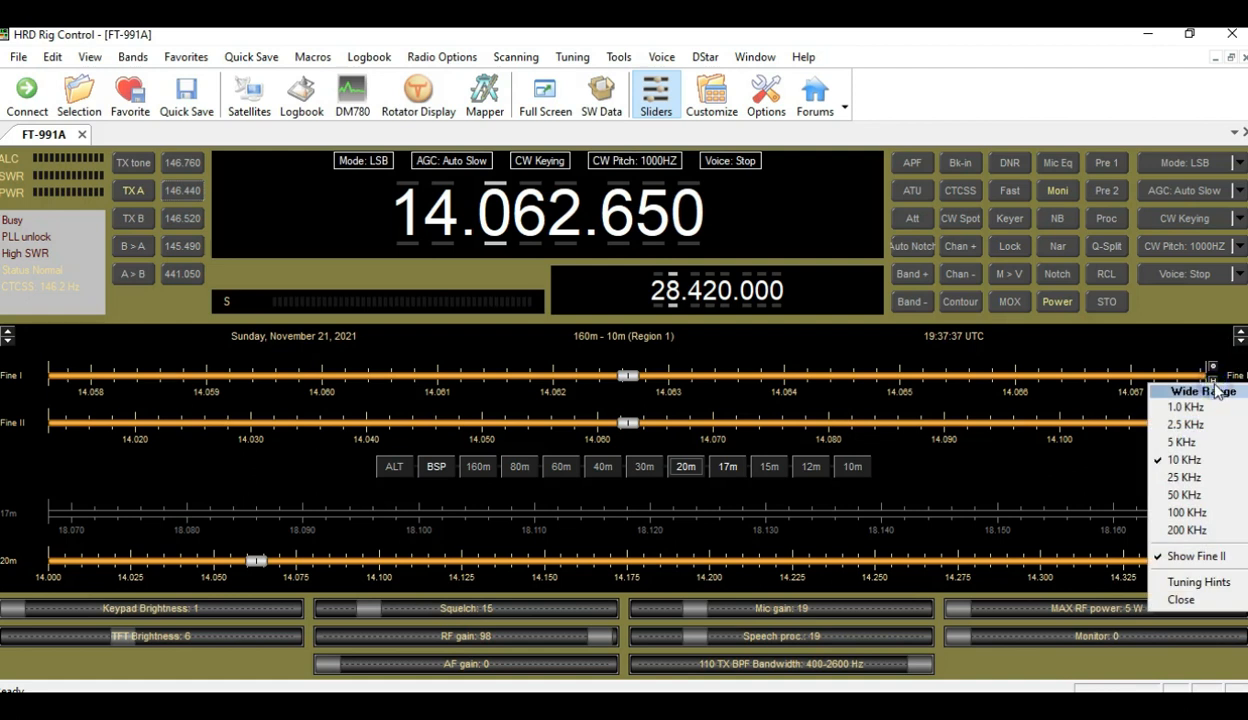
pyautogui.moveTo(304, 352)
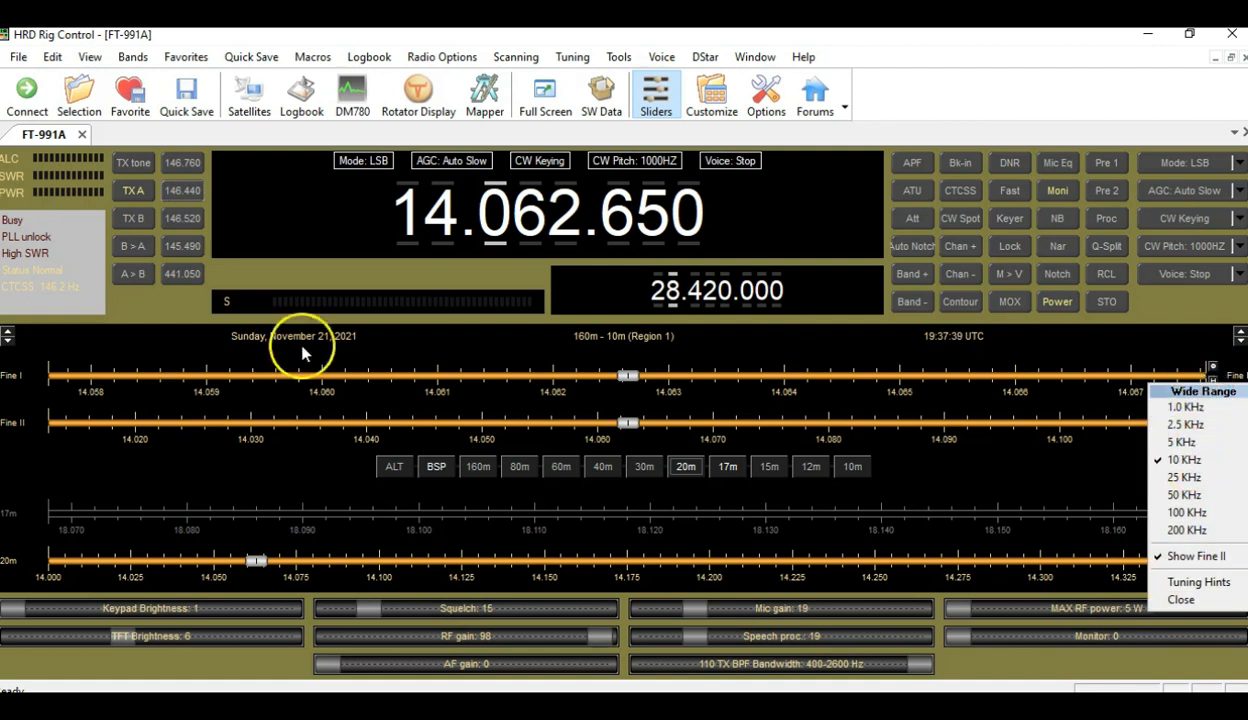
pyautogui.moveTo(1144, 418)
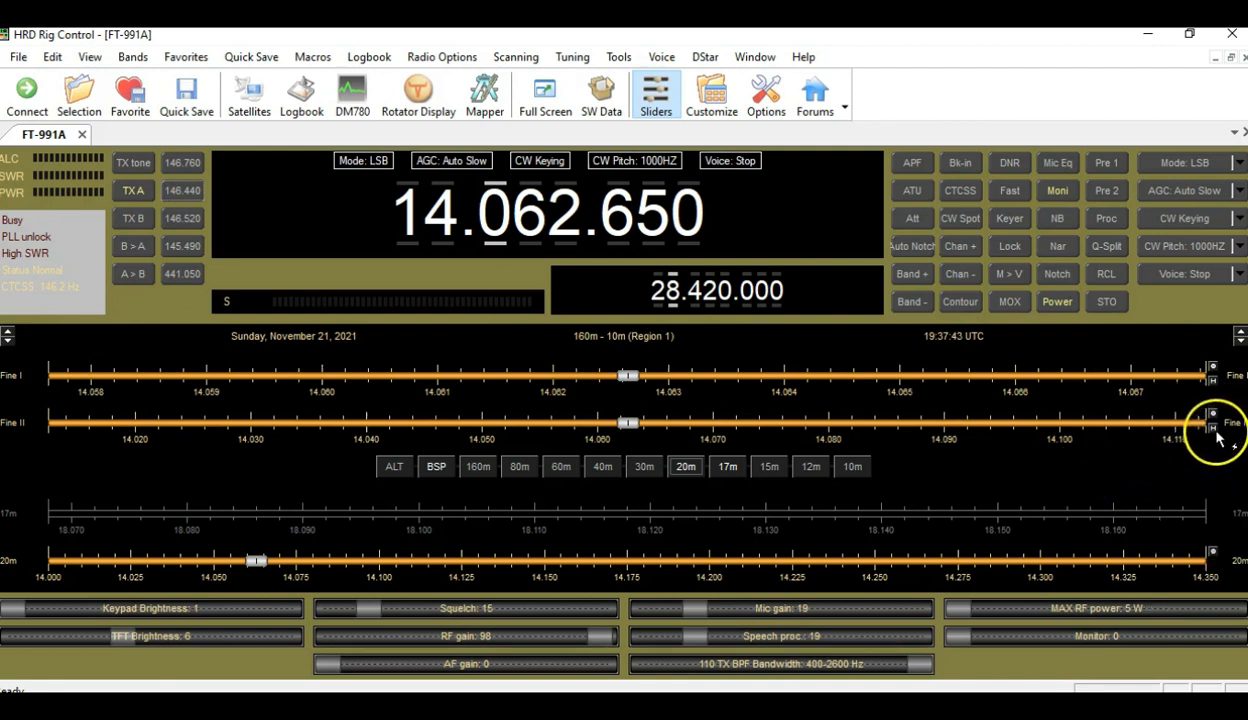
pyautogui.rightClick(1216, 422)
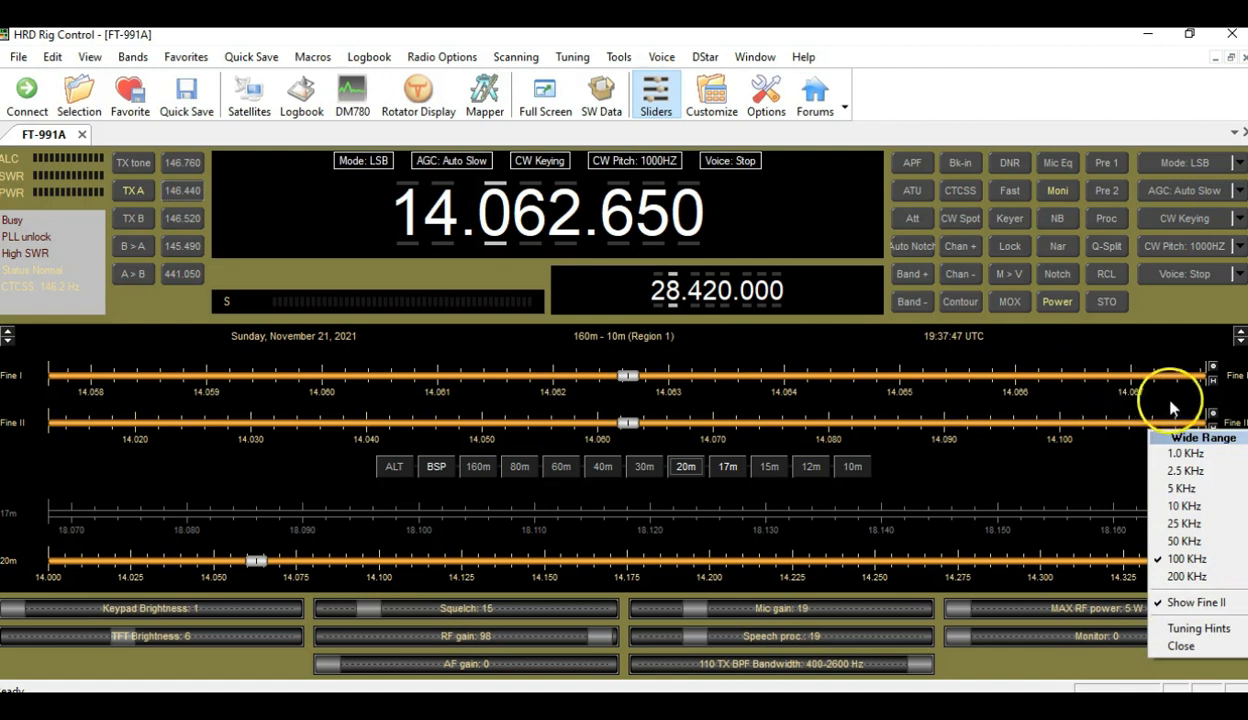
pyautogui.moveTo(1008, 492)
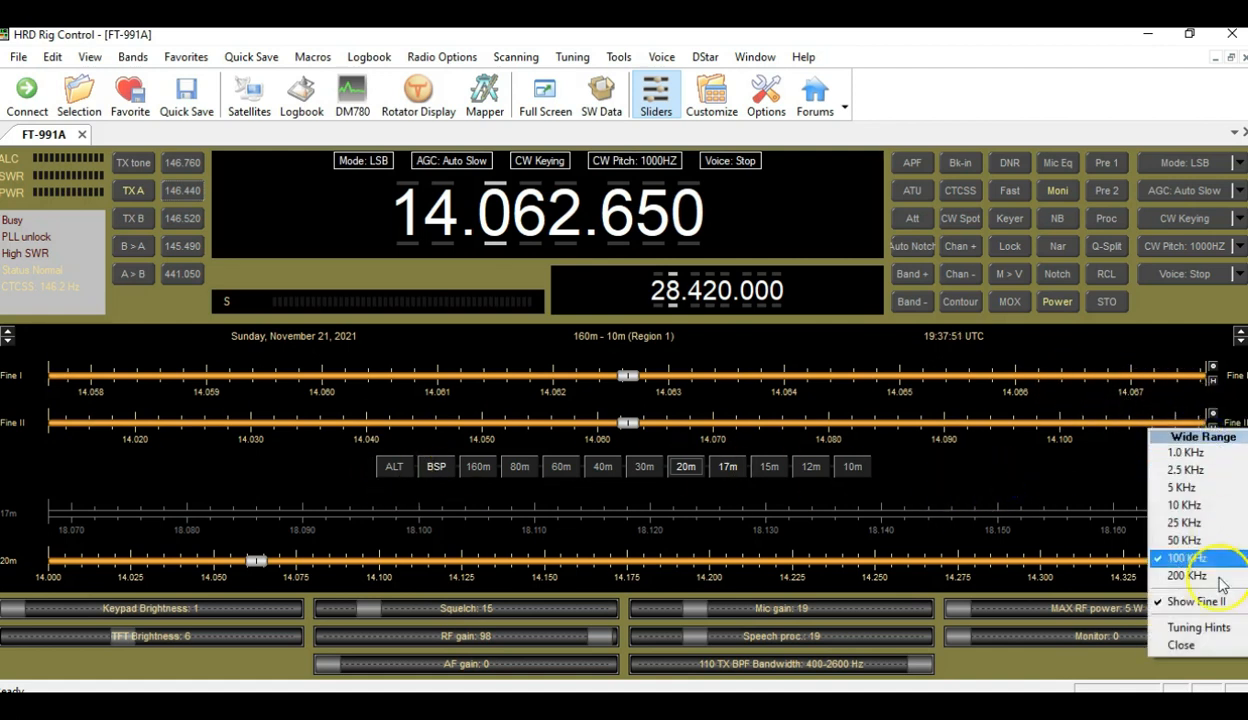
pyautogui.click(1196, 600)
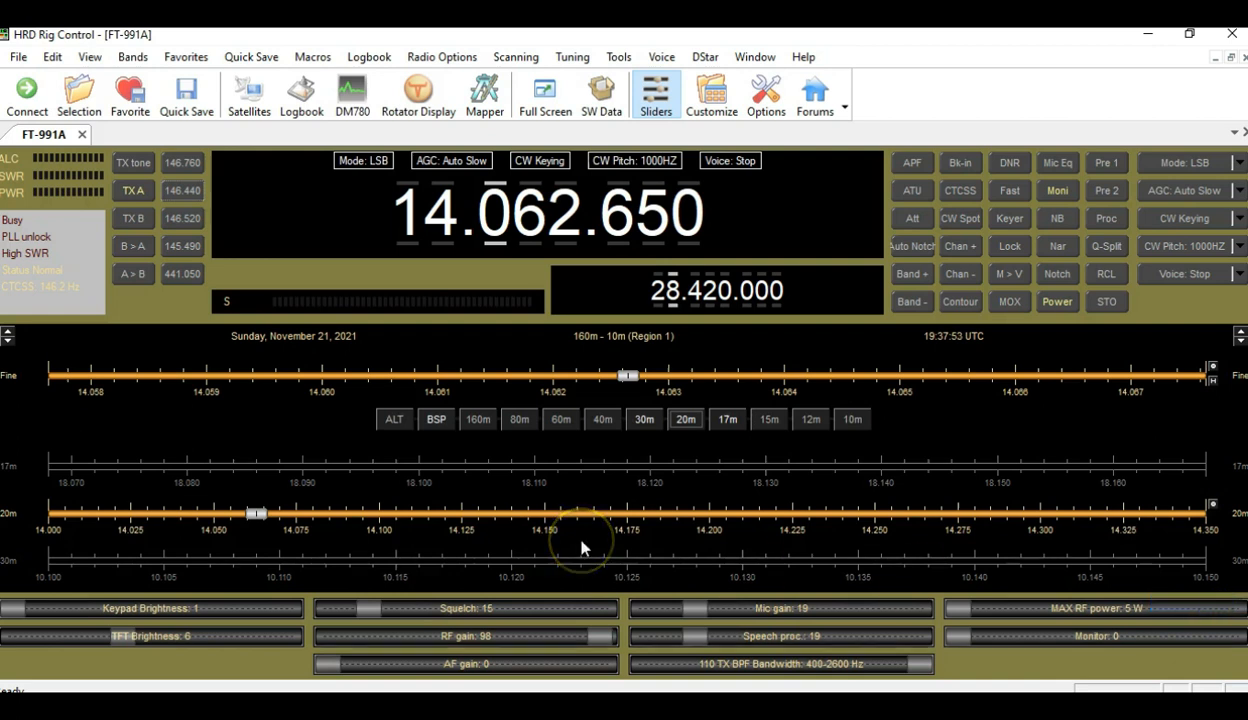